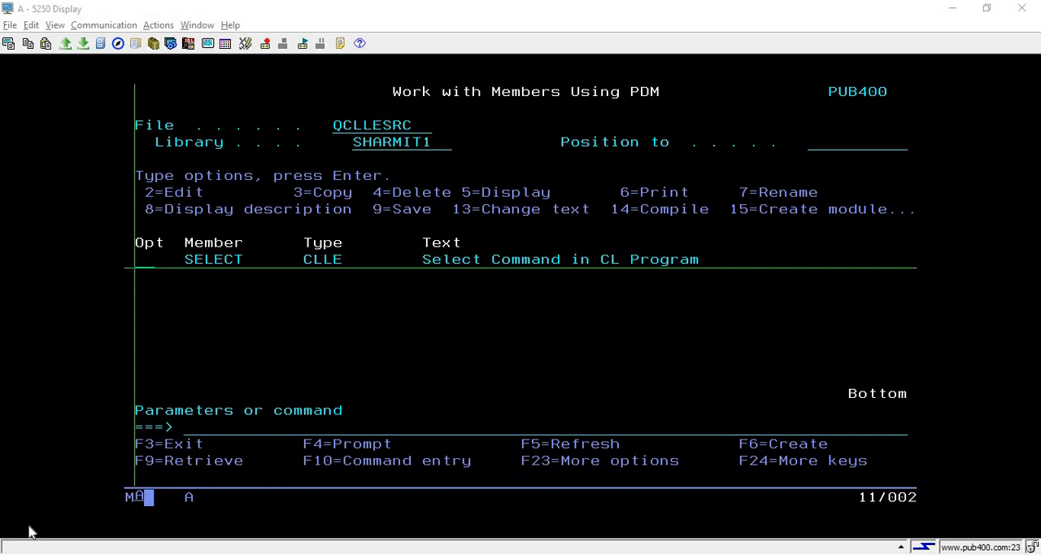
pyautogui.moveTo(137, 271)
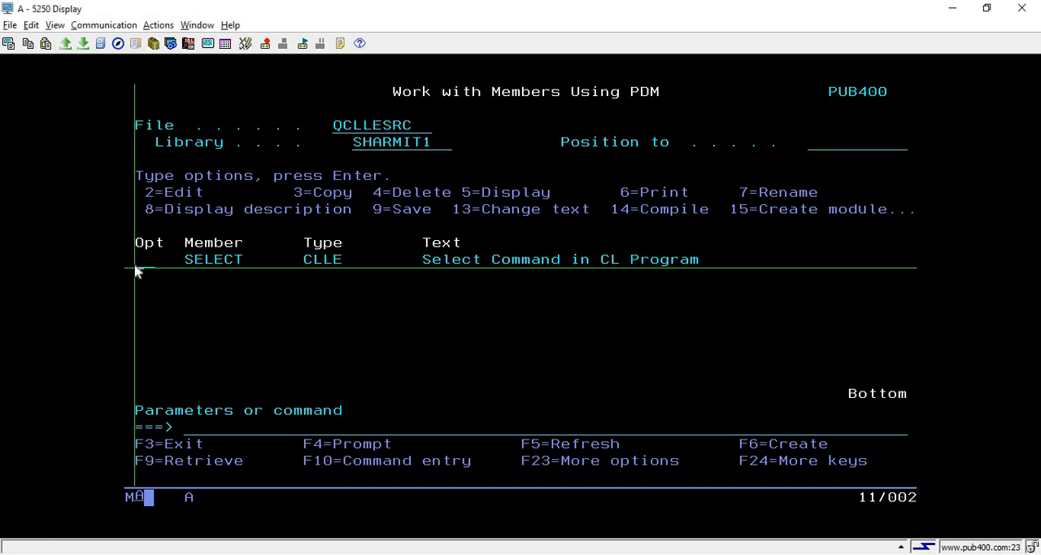
pyautogui.moveTo(148, 272)
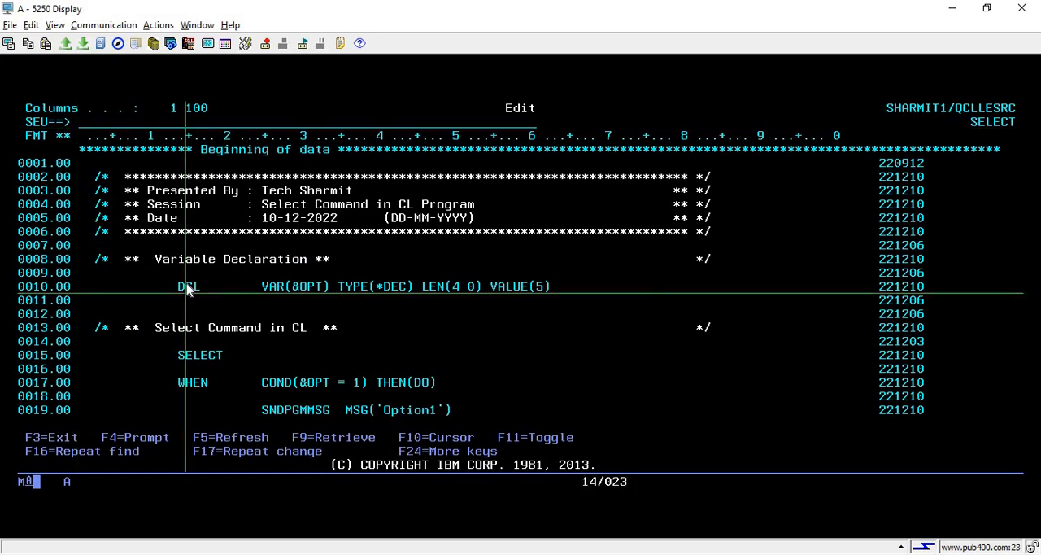
pyautogui.moveTo(270, 298)
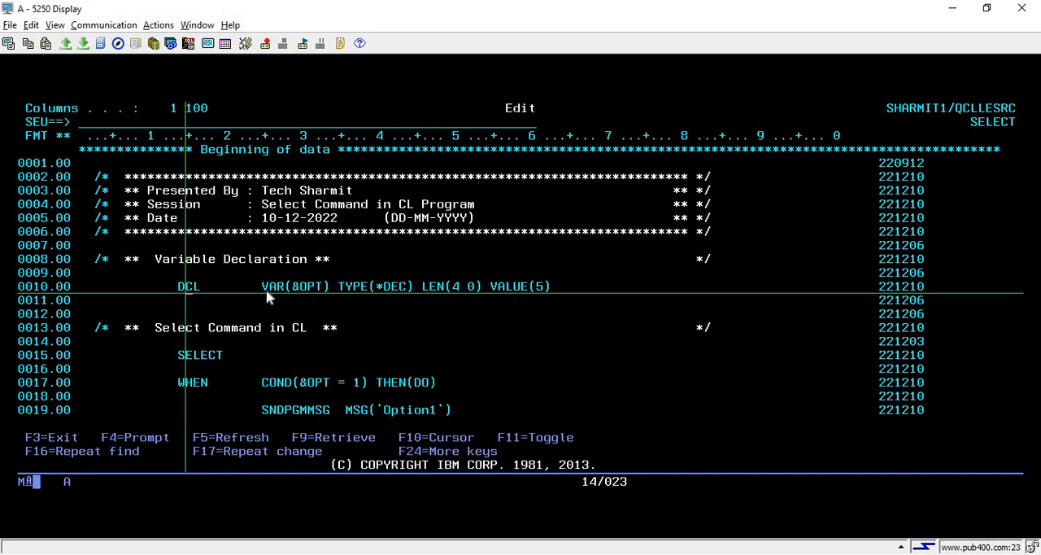
pyautogui.moveTo(305, 293)
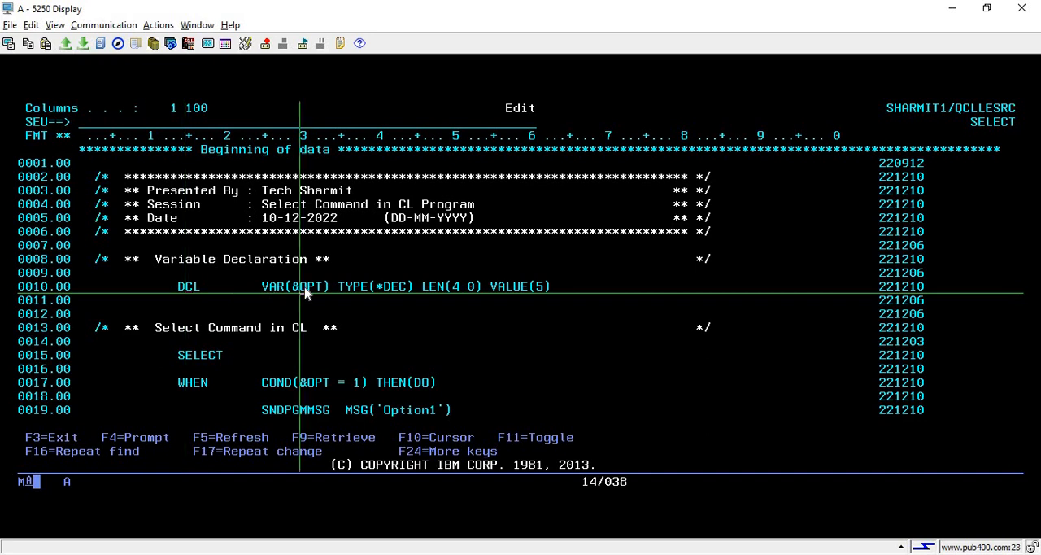
pyautogui.moveTo(384, 295)
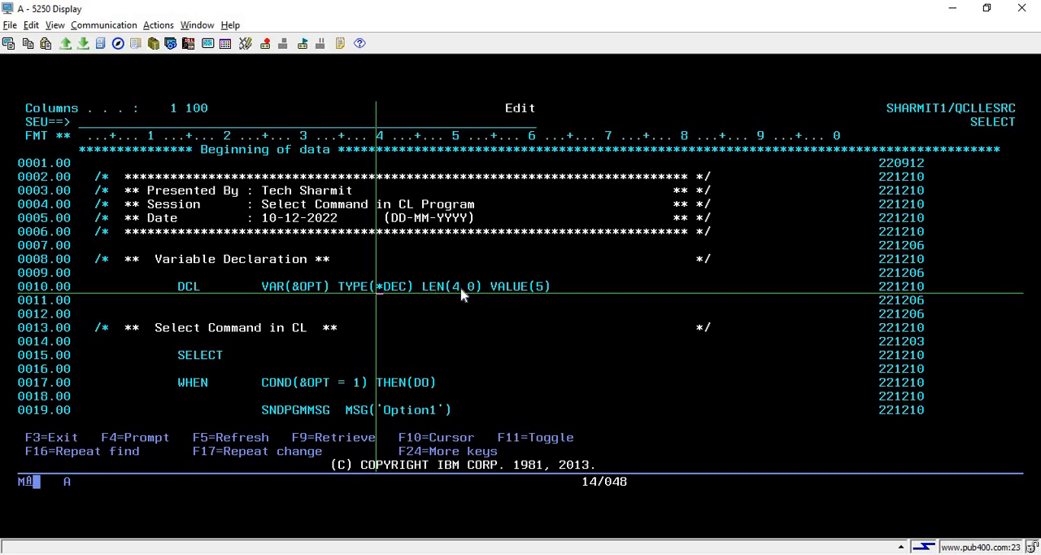
pyautogui.moveTo(541, 293)
pyautogui.write('1')
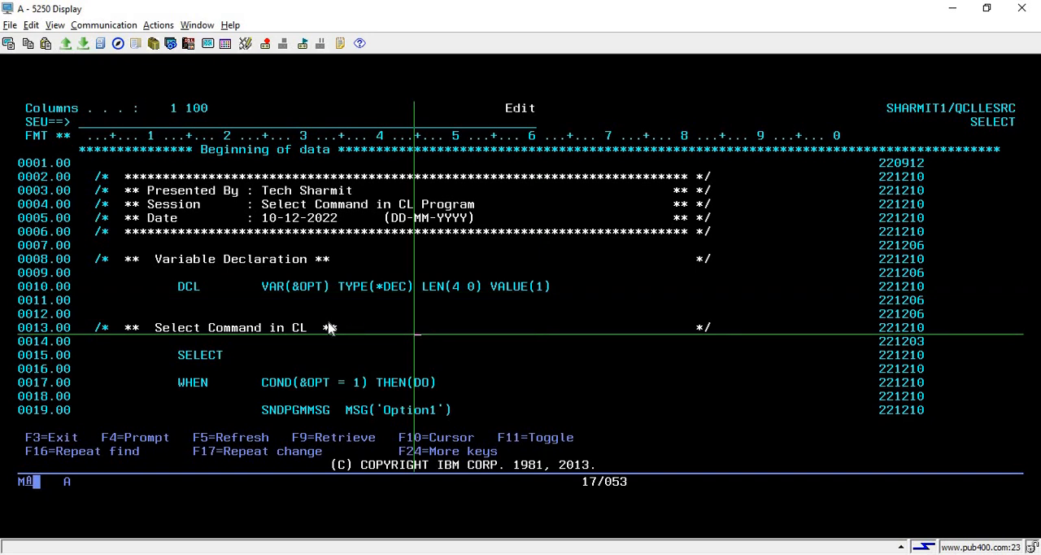
pyautogui.scroll(-3)
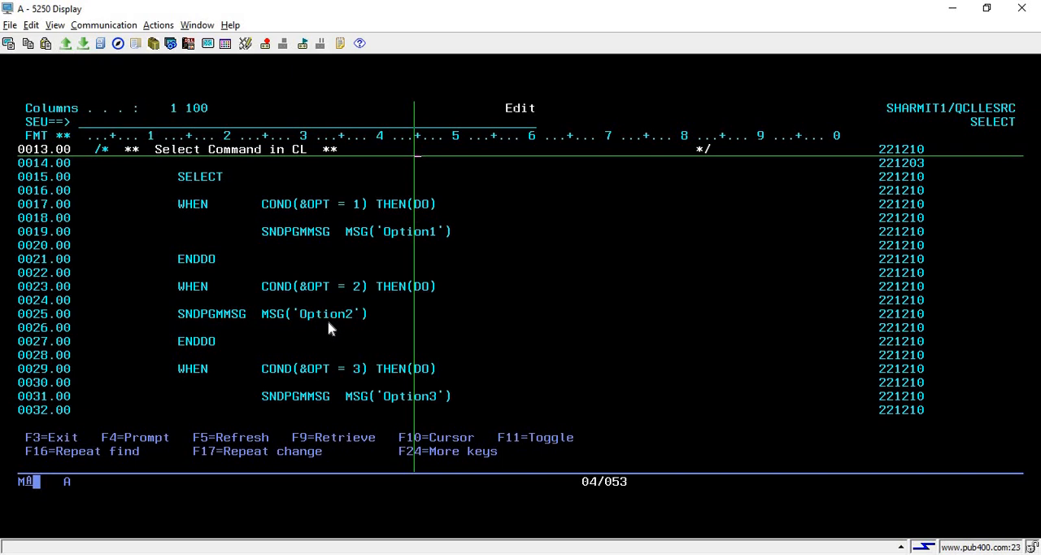
pyautogui.moveTo(255, 212)
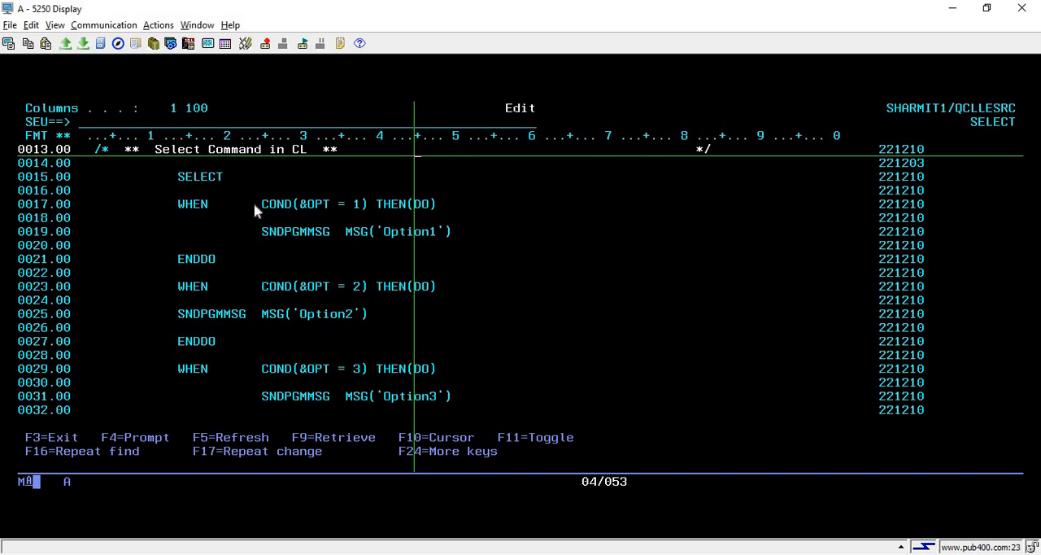
pyautogui.moveTo(240, 195)
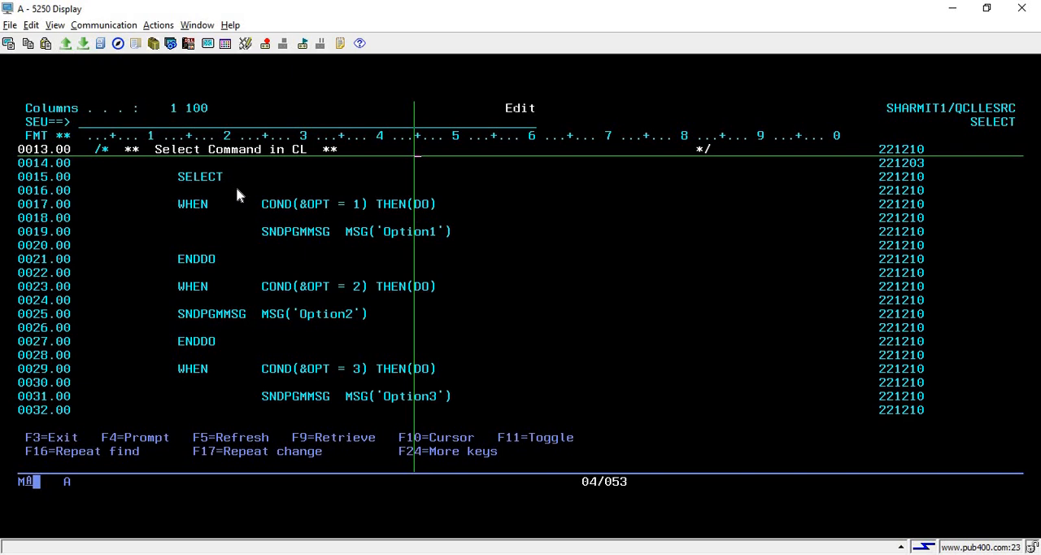
pyautogui.moveTo(207, 181)
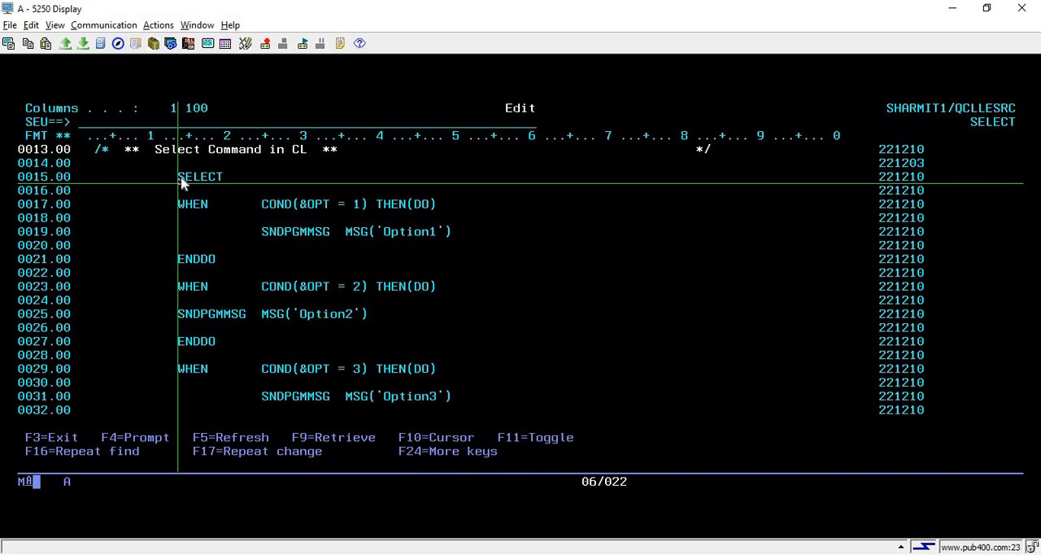
pyautogui.moveTo(210, 185)
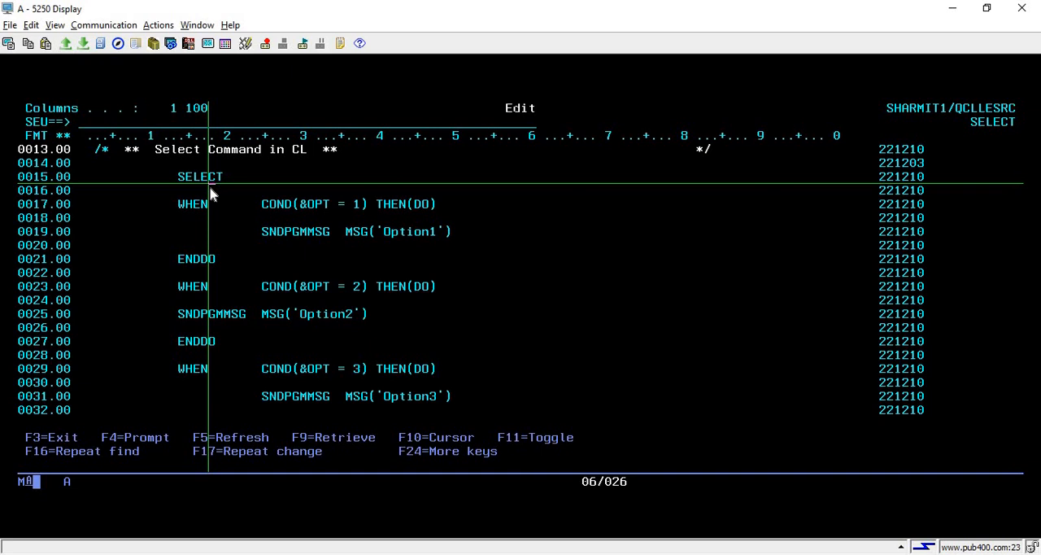
pyautogui.scroll(-3)
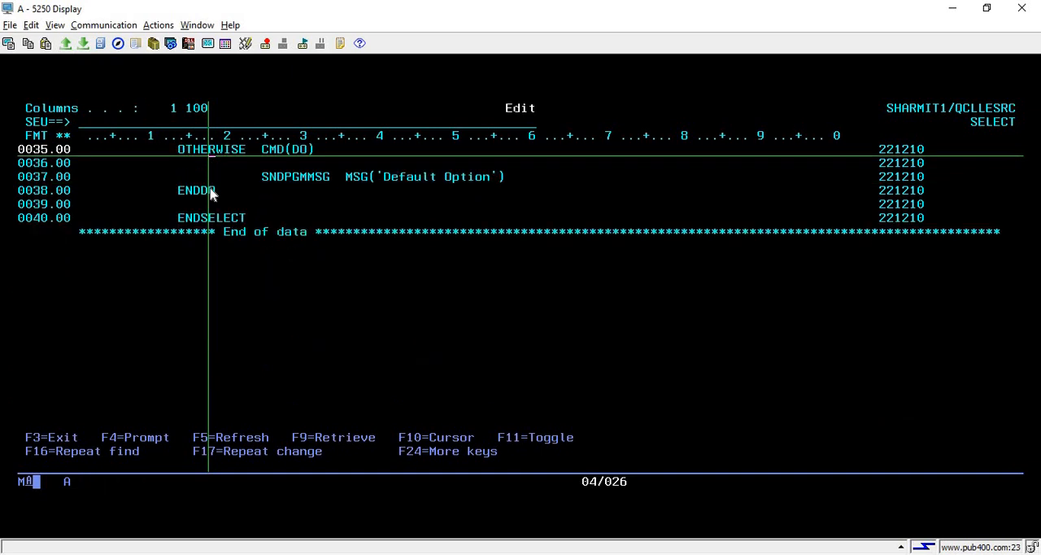
pyautogui.moveTo(213, 226)
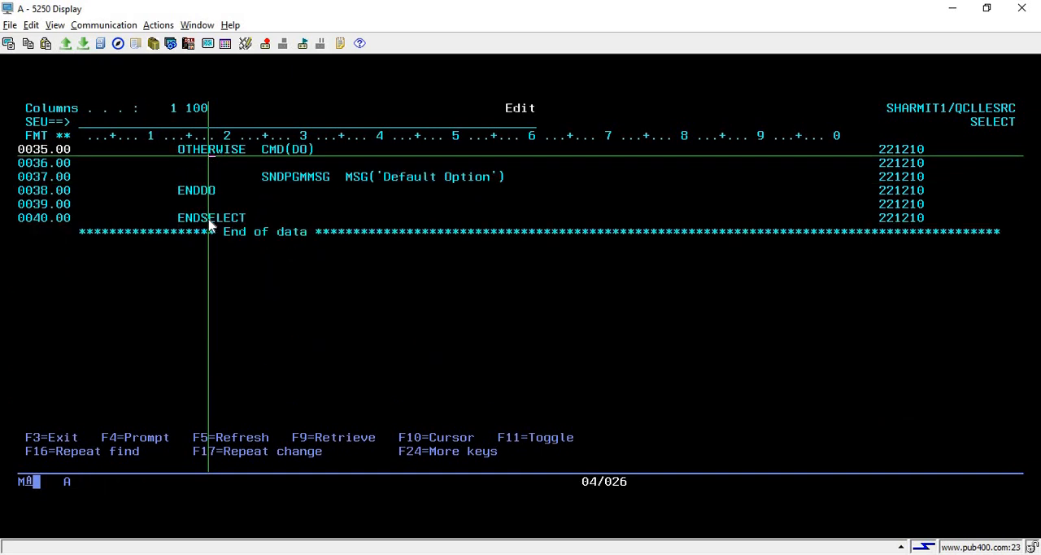
pyautogui.scroll(3)
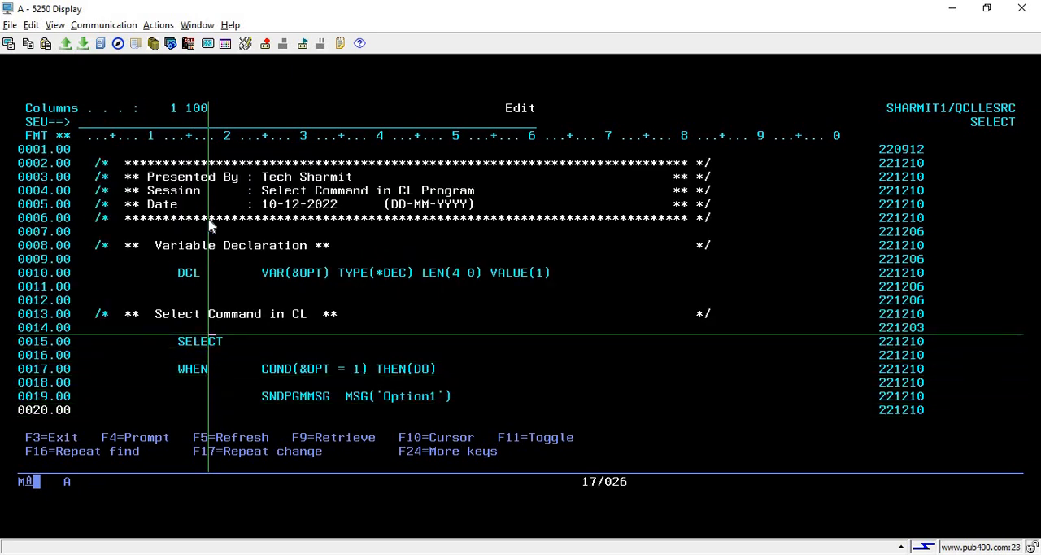
pyautogui.scroll(-3)
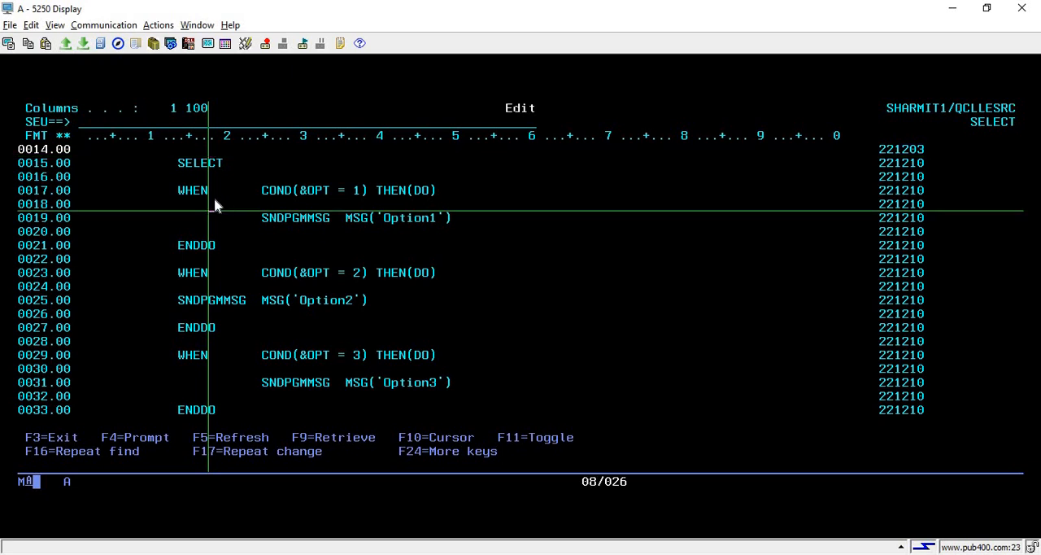
pyautogui.moveTo(194, 190)
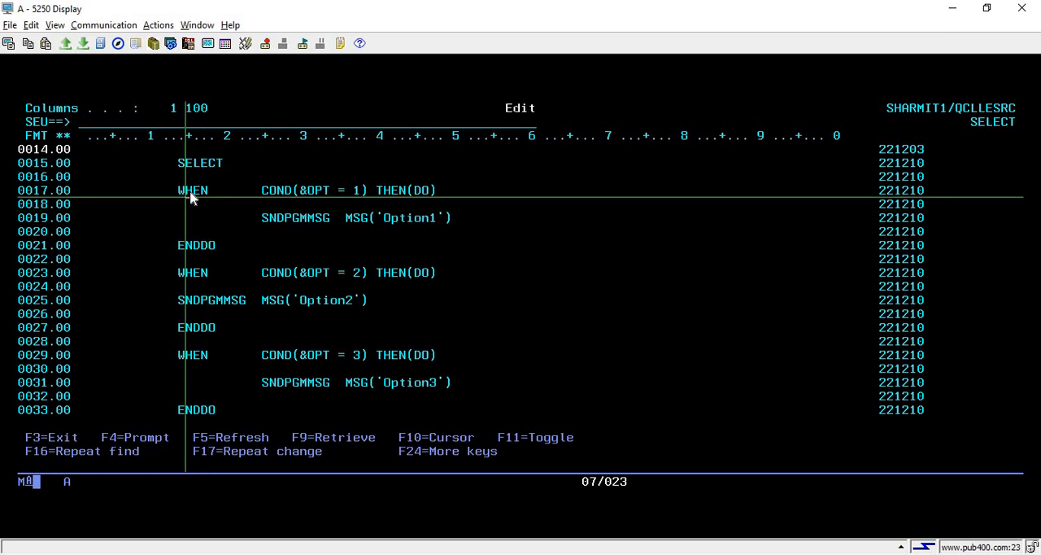
pyautogui.moveTo(184, 195)
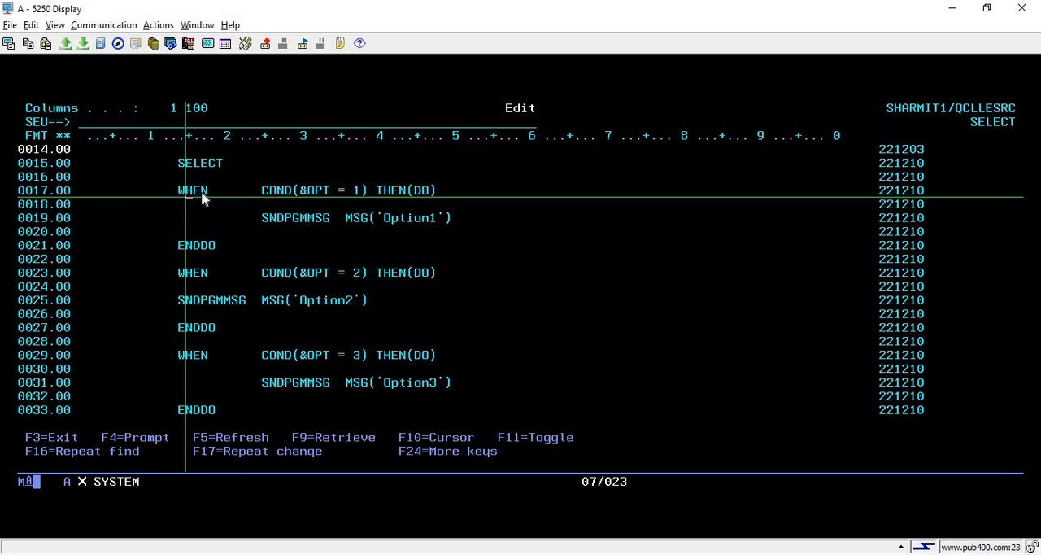
pyautogui.press('F4')
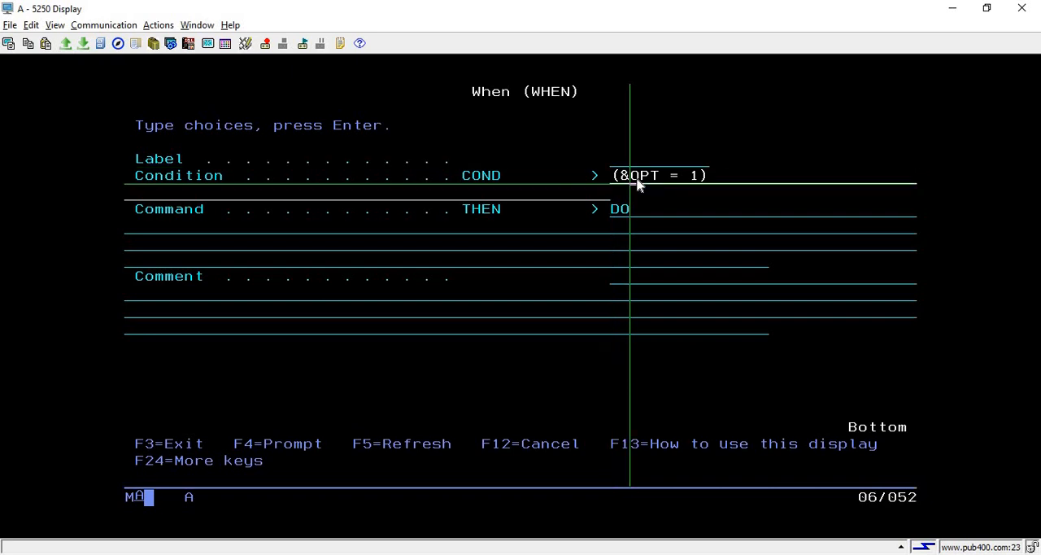
pyautogui.moveTo(654, 185)
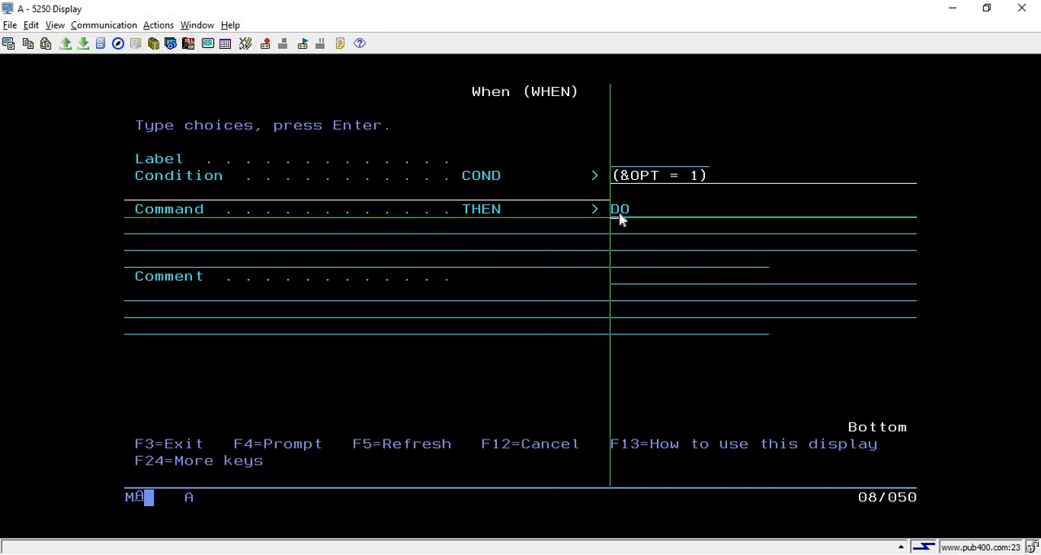
pyautogui.moveTo(618, 217)
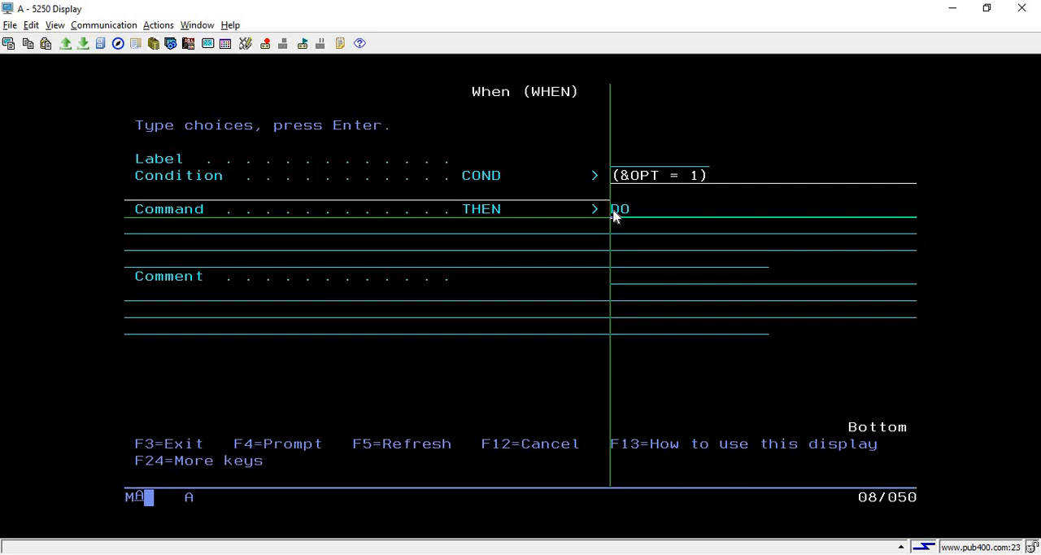
pyautogui.moveTo(659, 185)
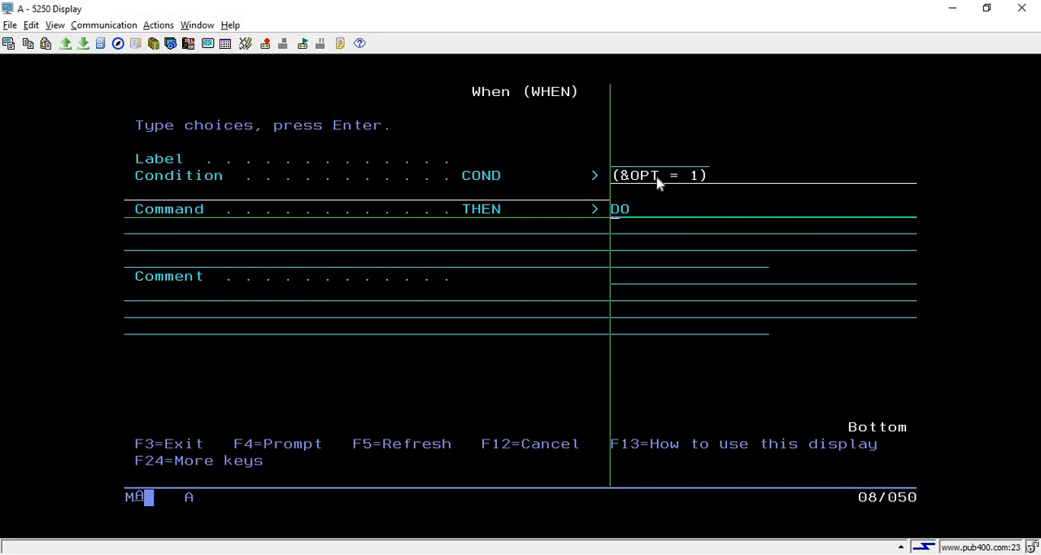
pyautogui.click(620, 209)
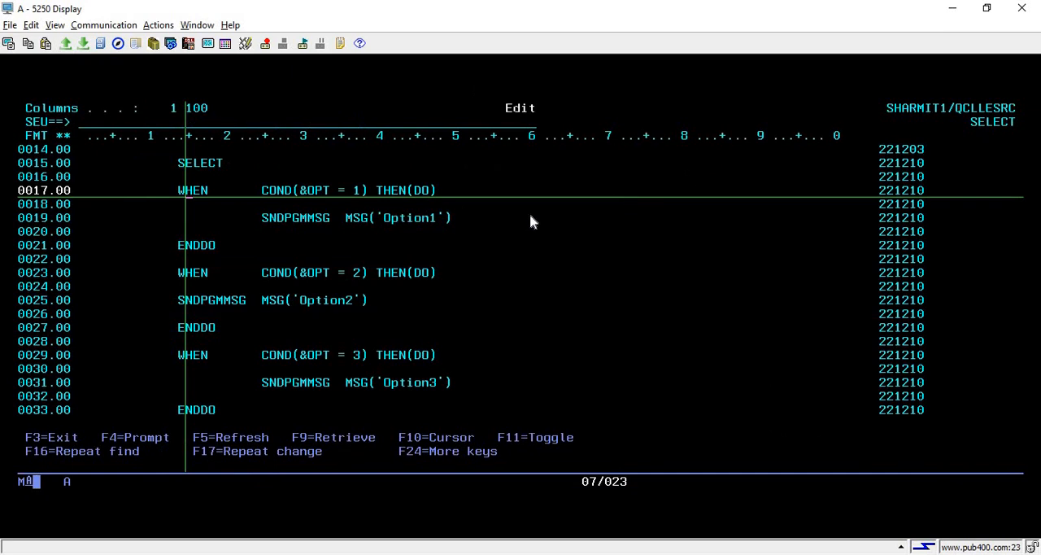
pyautogui.moveTo(467, 206)
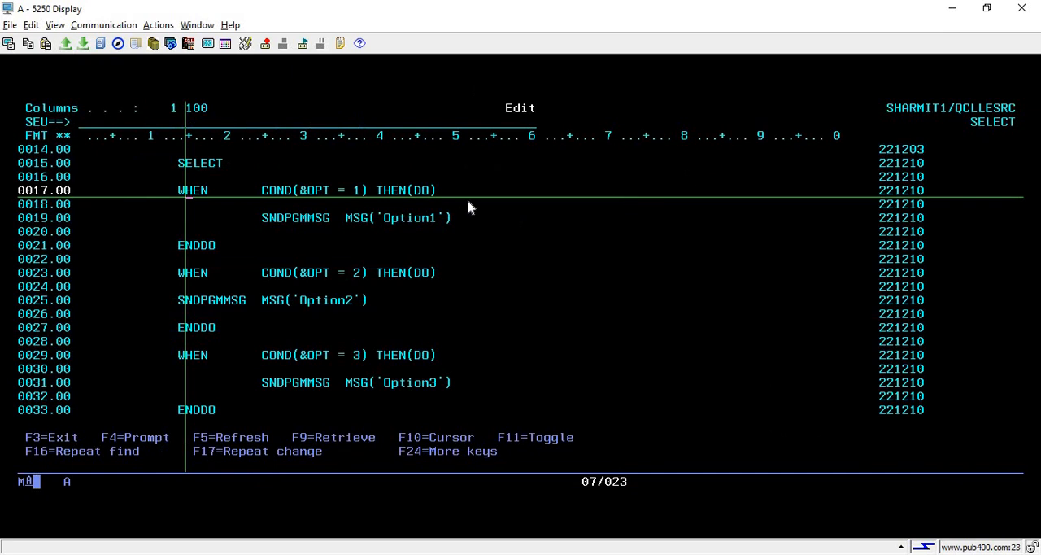
pyautogui.moveTo(430, 205)
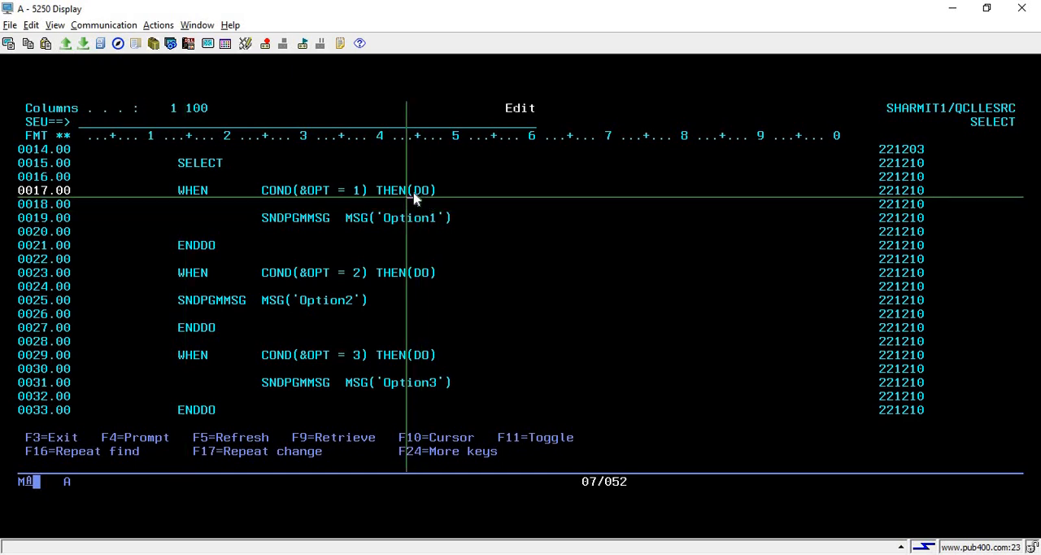
pyautogui.moveTo(279, 236)
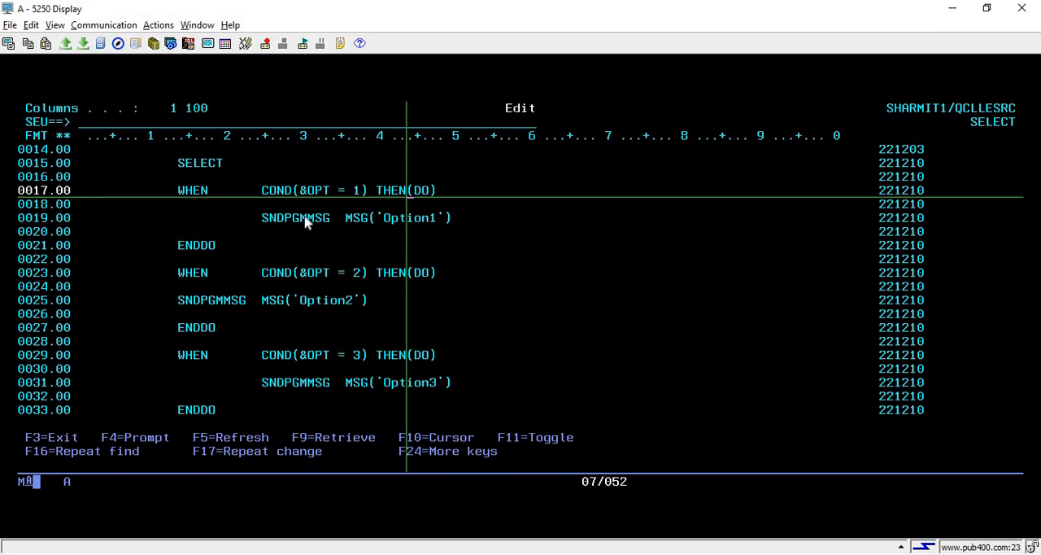
pyautogui.moveTo(318, 228)
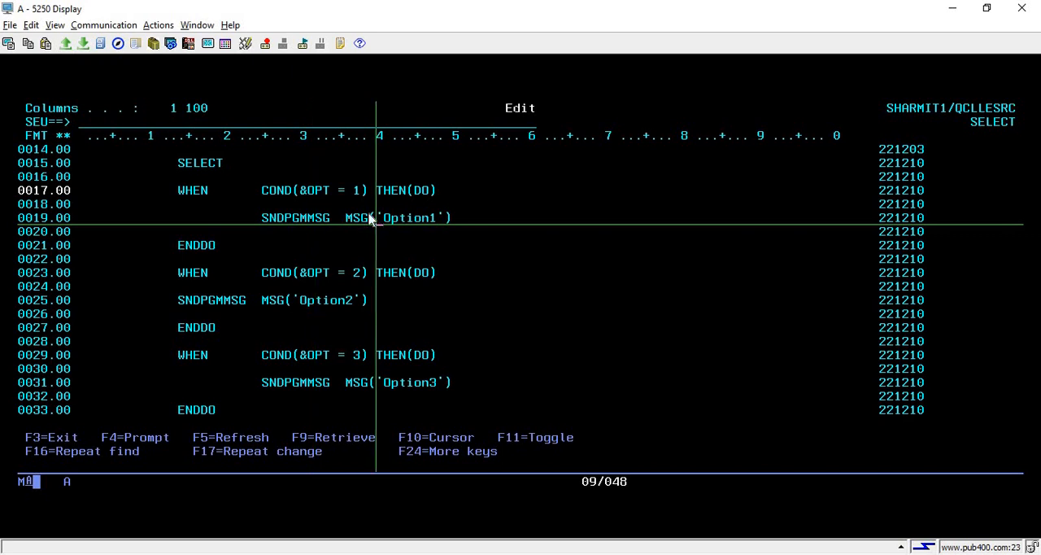
pyautogui.moveTo(349, 195)
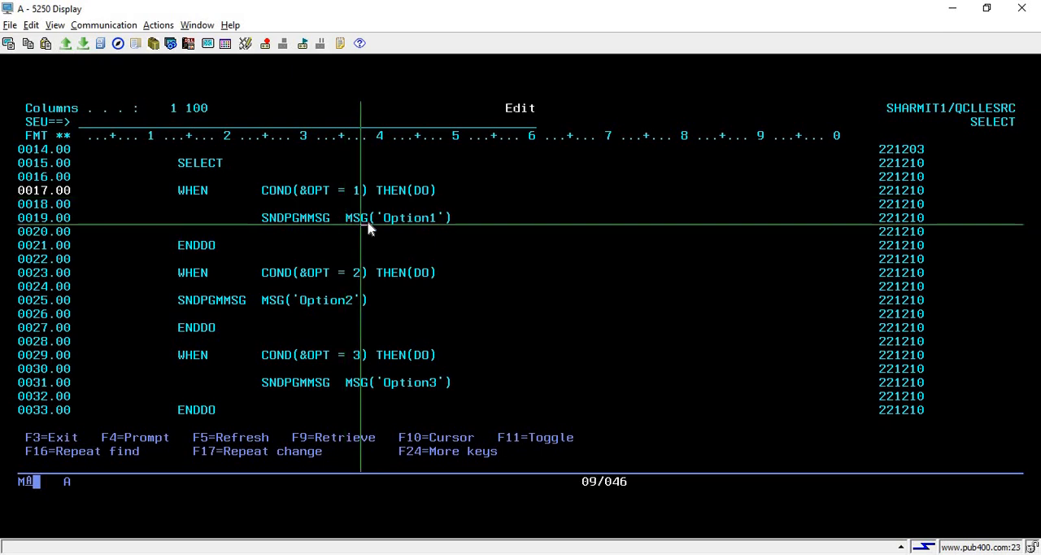
pyautogui.moveTo(273, 232)
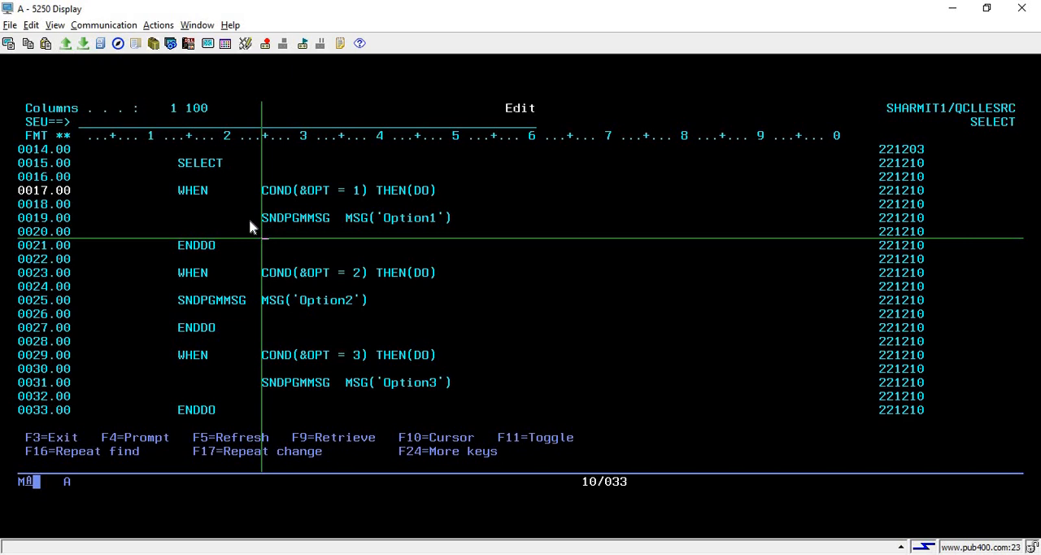
pyautogui.moveTo(222, 278)
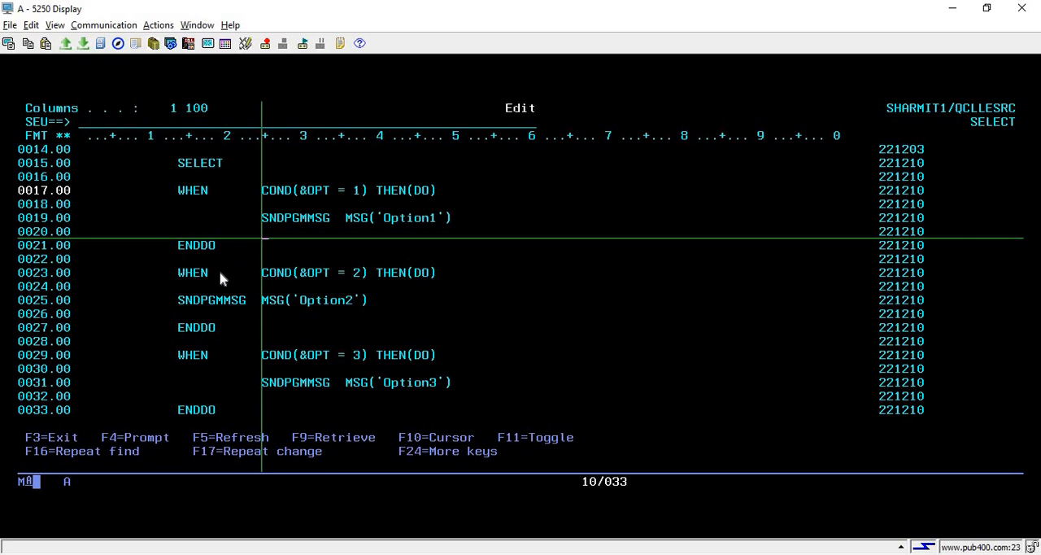
pyautogui.moveTo(256, 215)
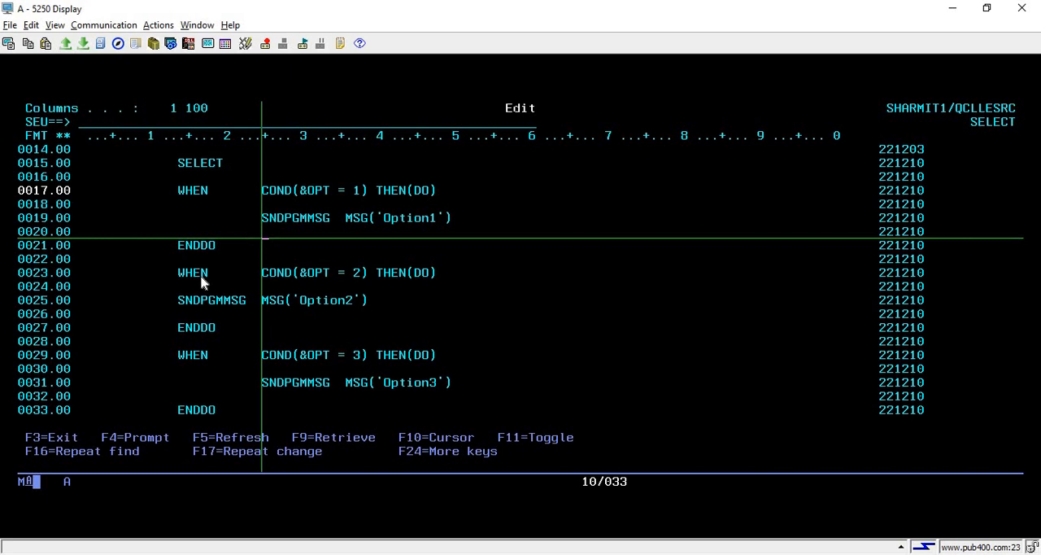
pyautogui.moveTo(331, 279)
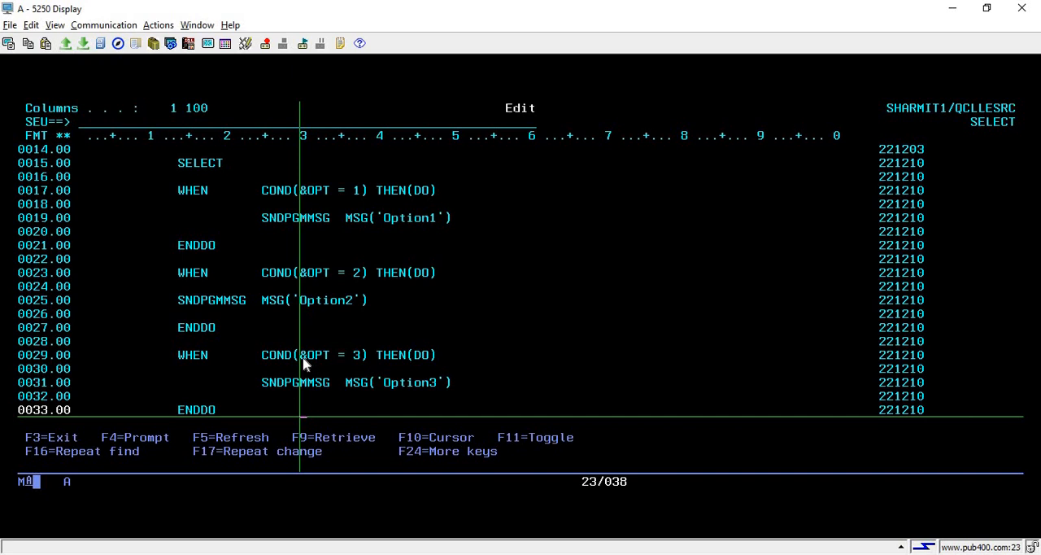
# Step: Scroll down through the OTHERWISE 'Default Option' branch and ENDSELECT at the member's end
pyautogui.scroll(-3)
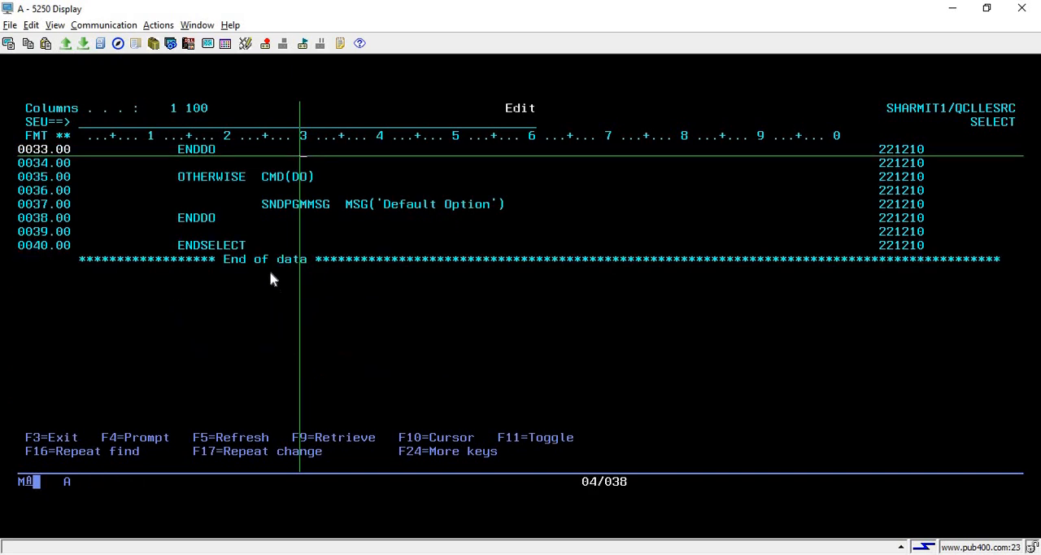
pyautogui.moveTo(250, 203)
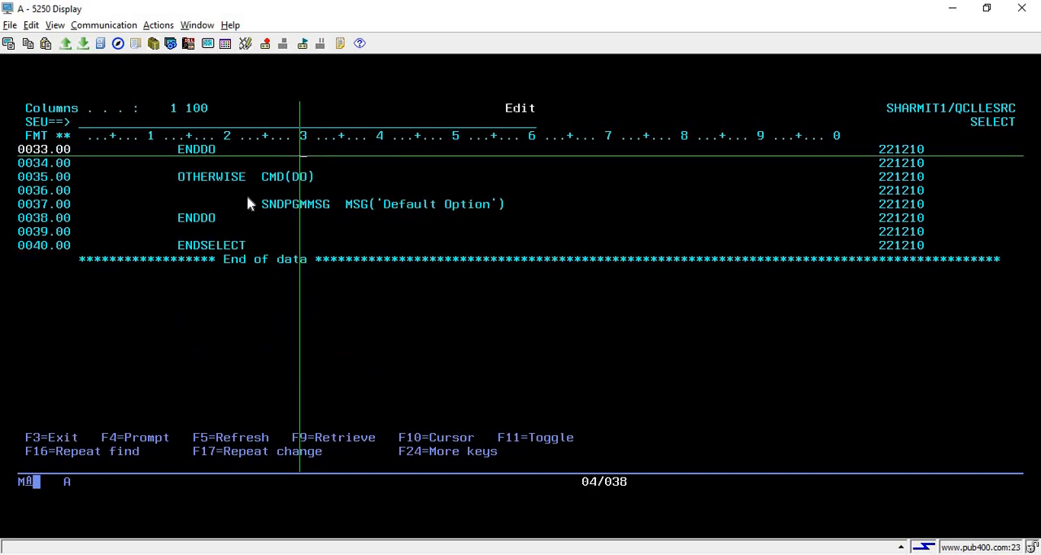
pyautogui.moveTo(232, 246)
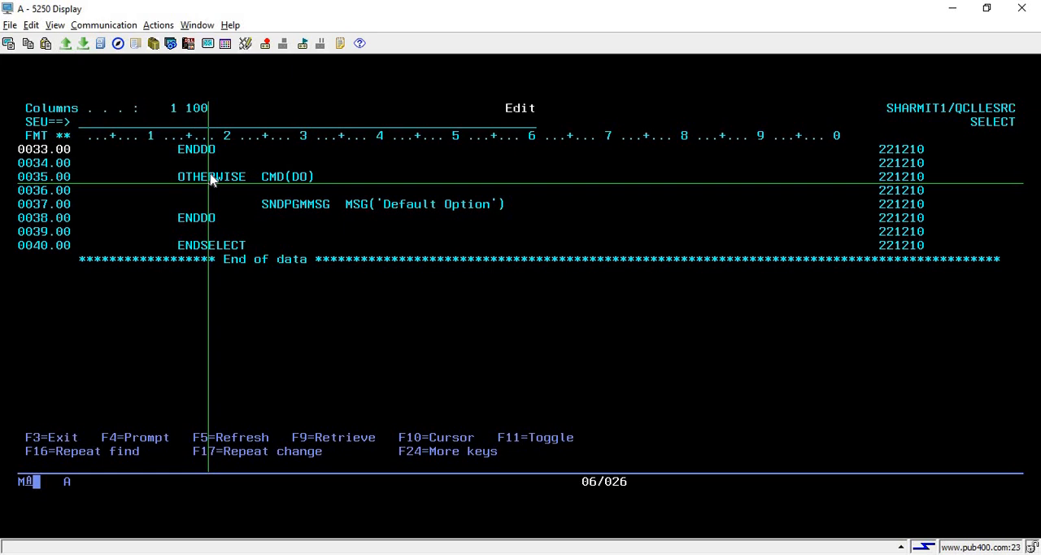
pyautogui.moveTo(283, 183)
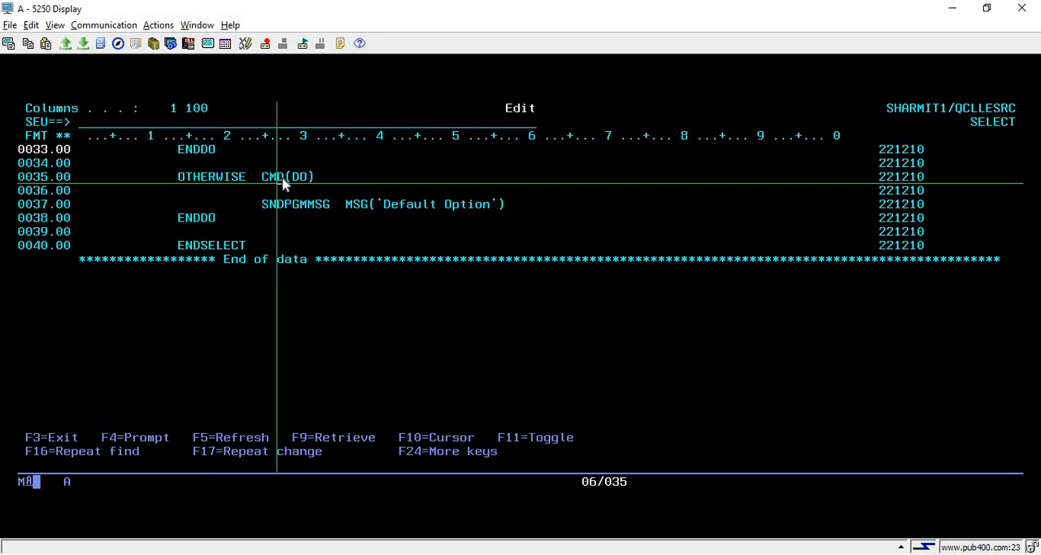
pyautogui.press('F4')
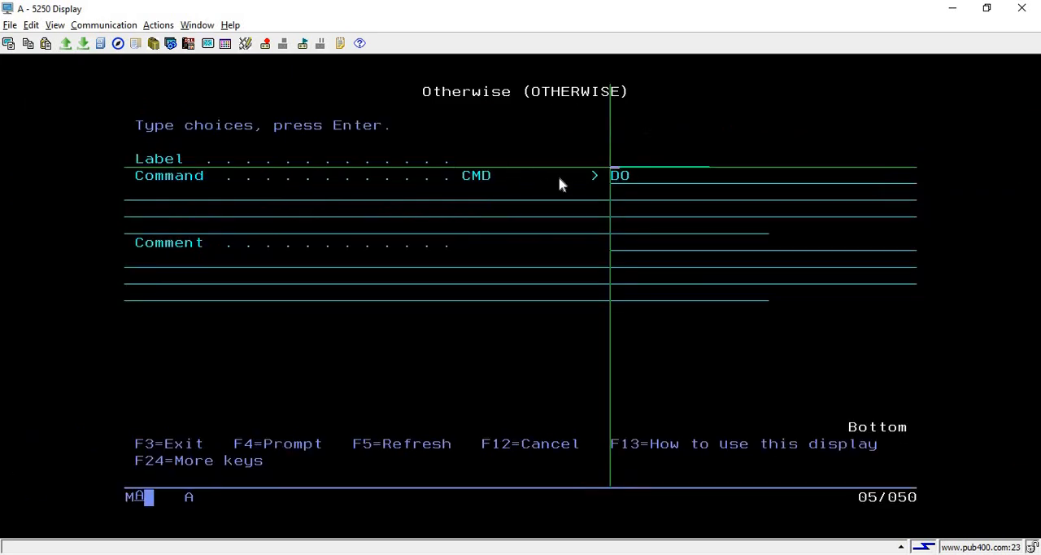
pyautogui.moveTo(617, 187)
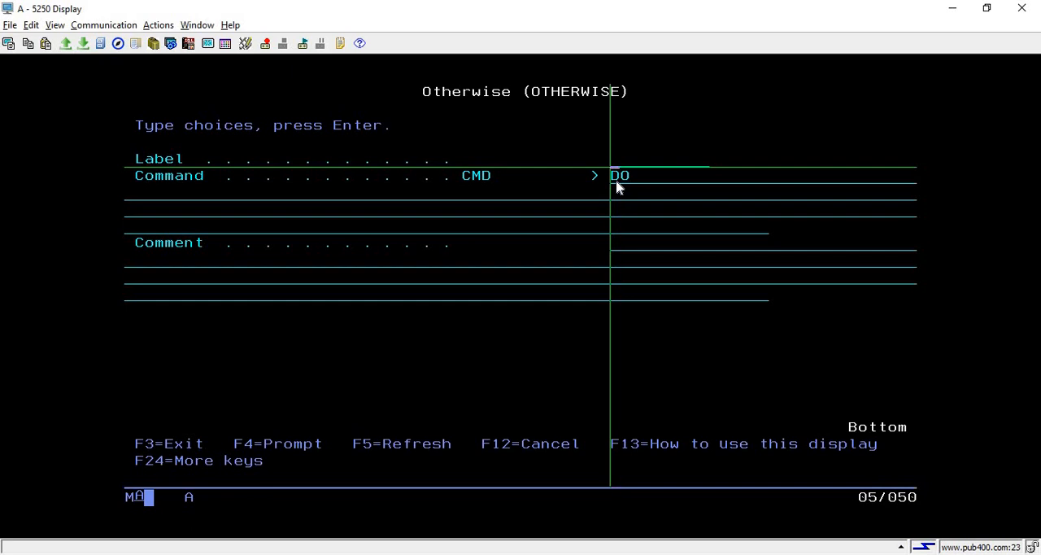
pyautogui.moveTo(647, 189)
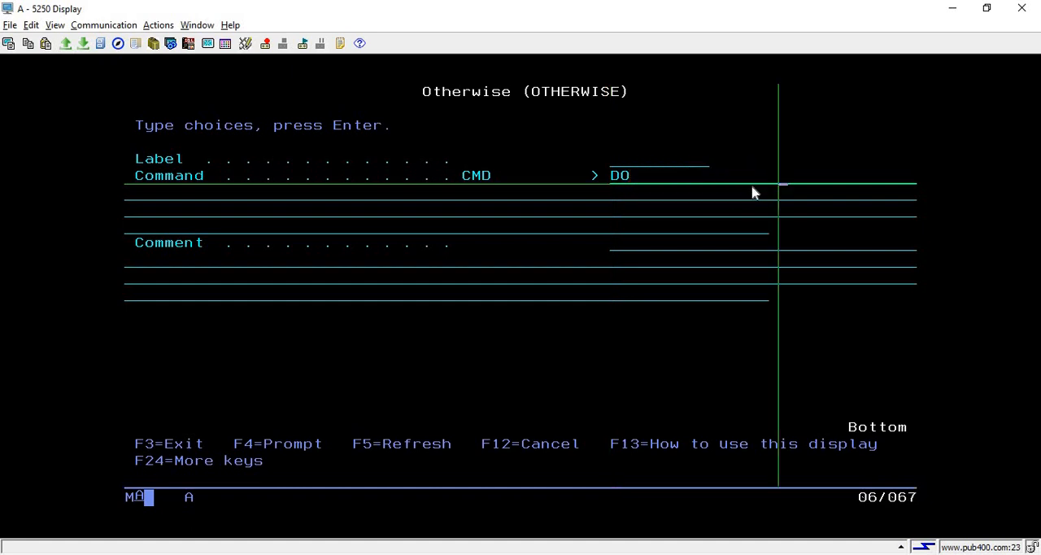
pyautogui.moveTo(618, 183)
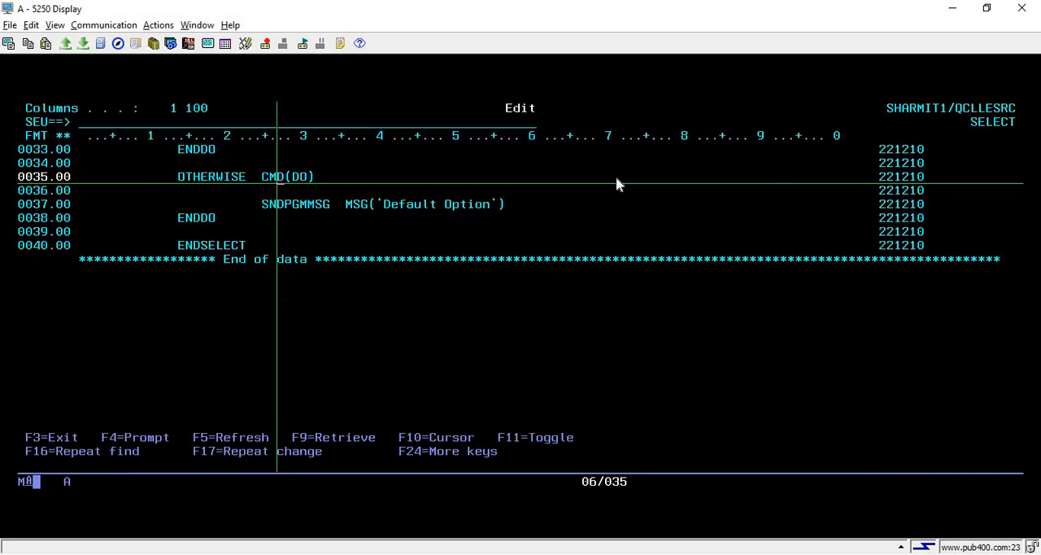
pyautogui.moveTo(208, 228)
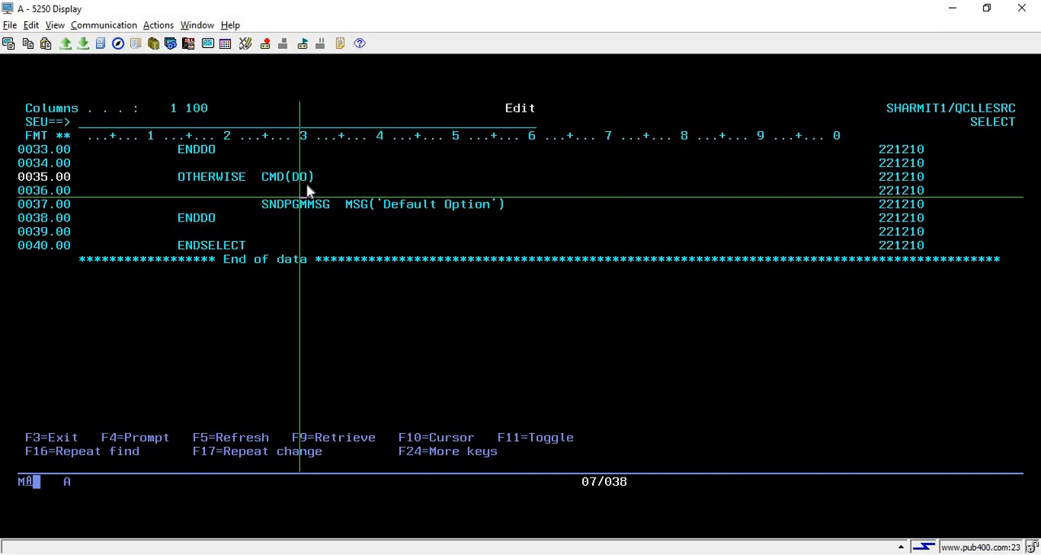
pyautogui.moveTo(206, 217)
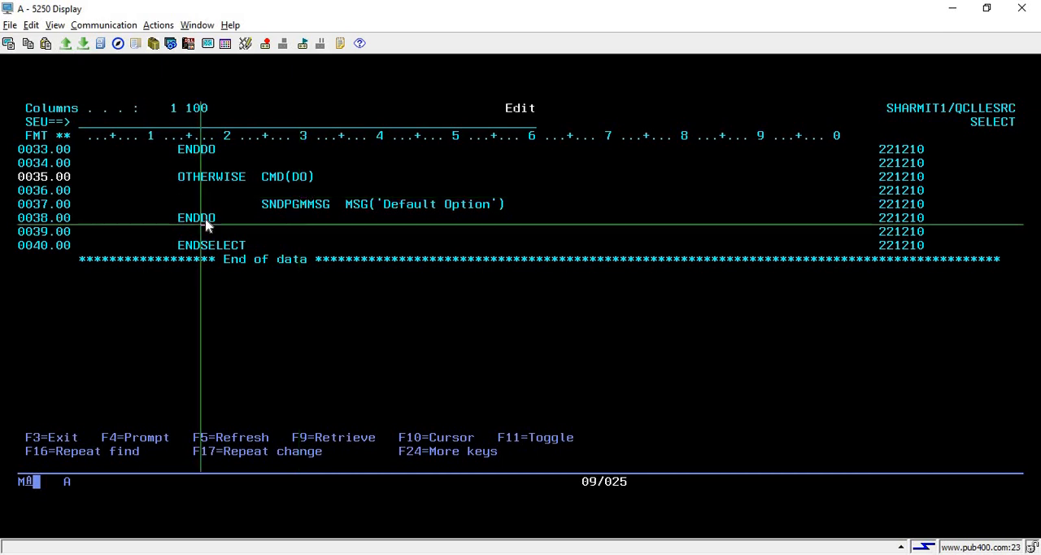
pyautogui.moveTo(362, 218)
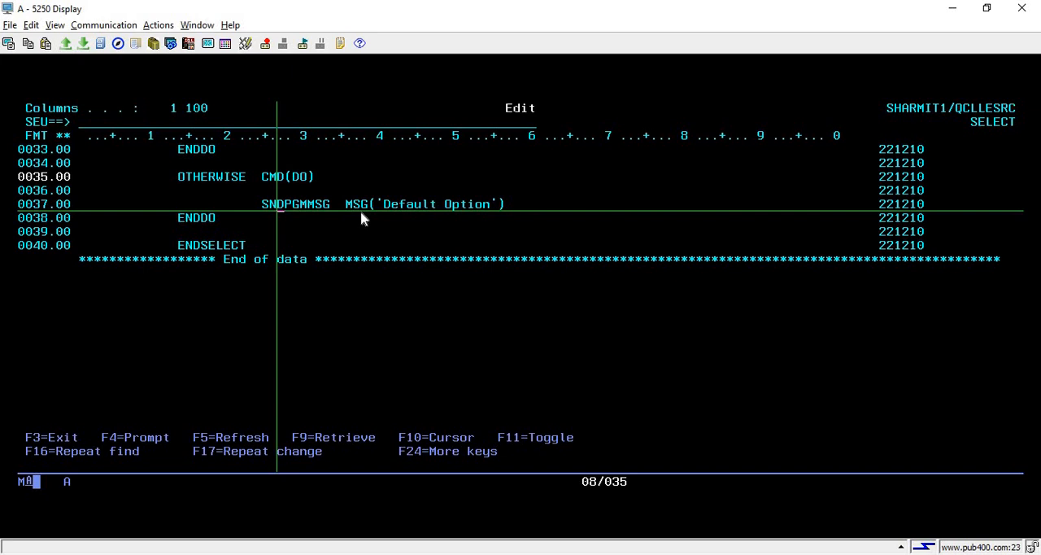
# Step: Move the cursor down past the OTHERWISE block toward the top of the source
pyautogui.press('Down')
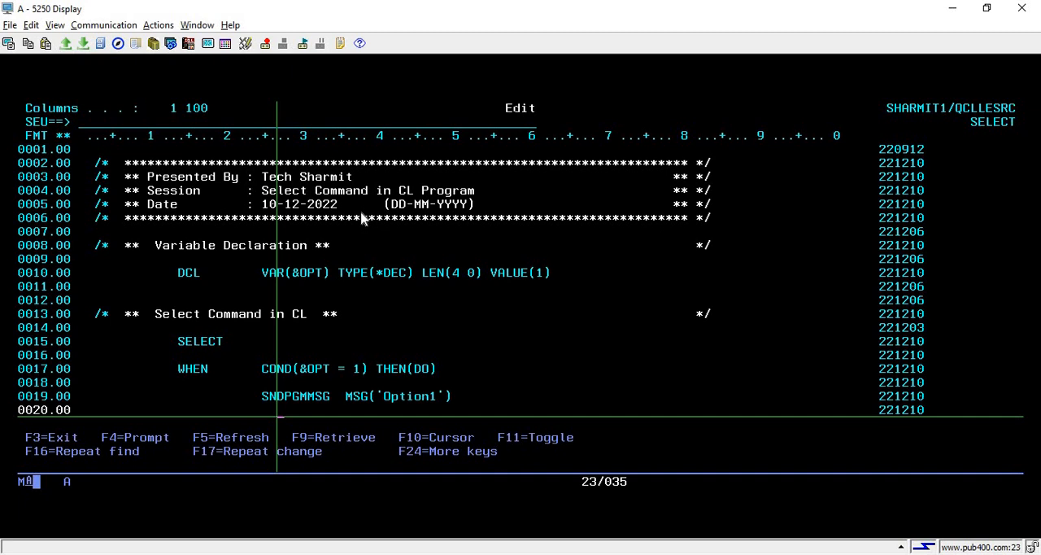
pyautogui.moveTo(523, 275)
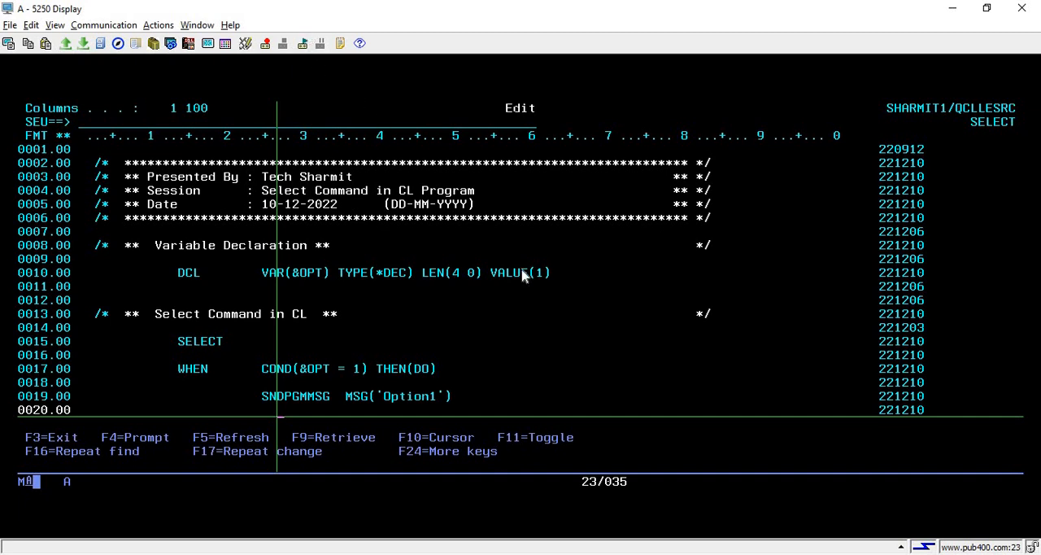
pyautogui.moveTo(541, 282)
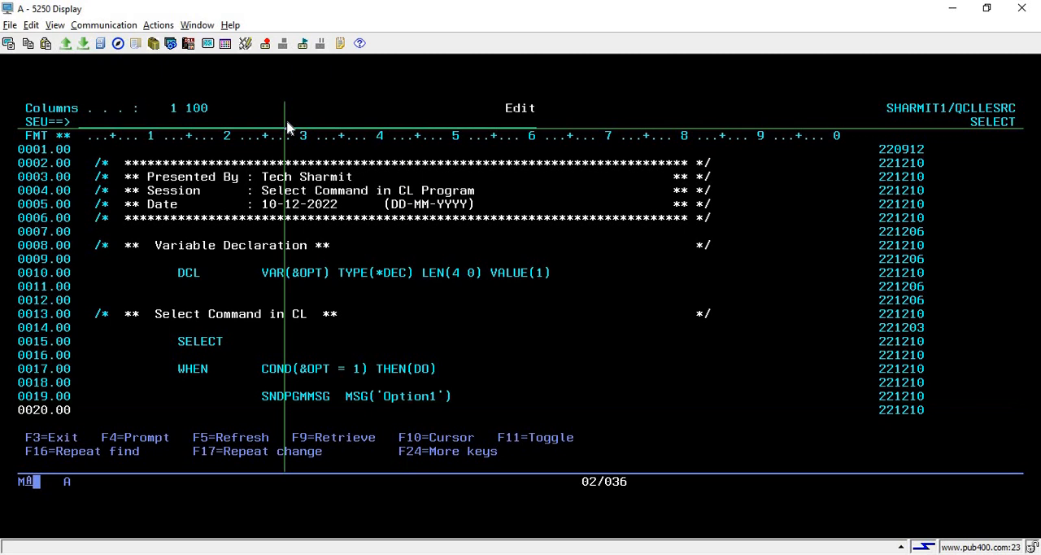
# Step: Jump to the beginning of data and overtype &OPT's VALUE with 3
pyautogui.press('F3')
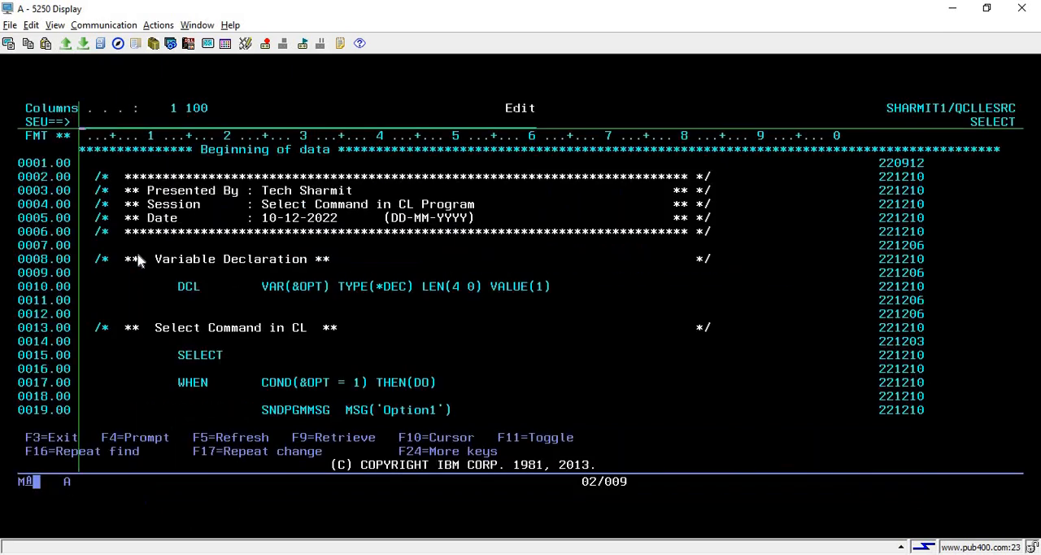
pyautogui.moveTo(542, 294)
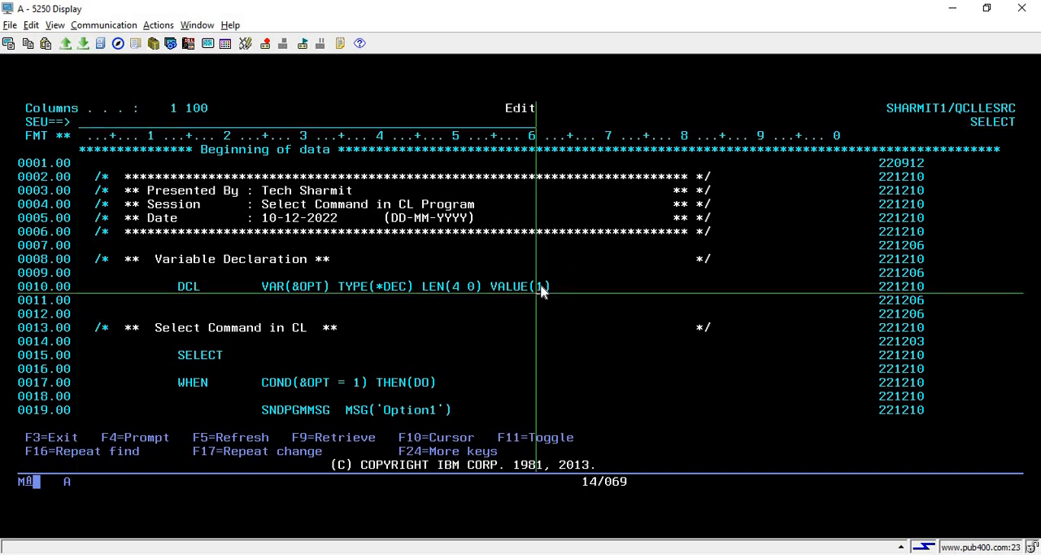
pyautogui.write('3')
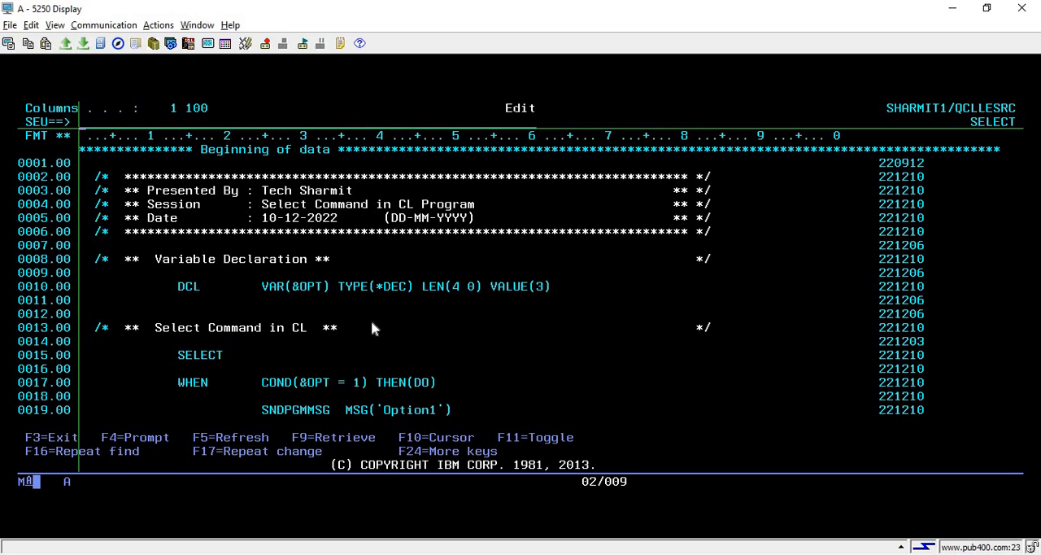
pyautogui.scroll(-3)
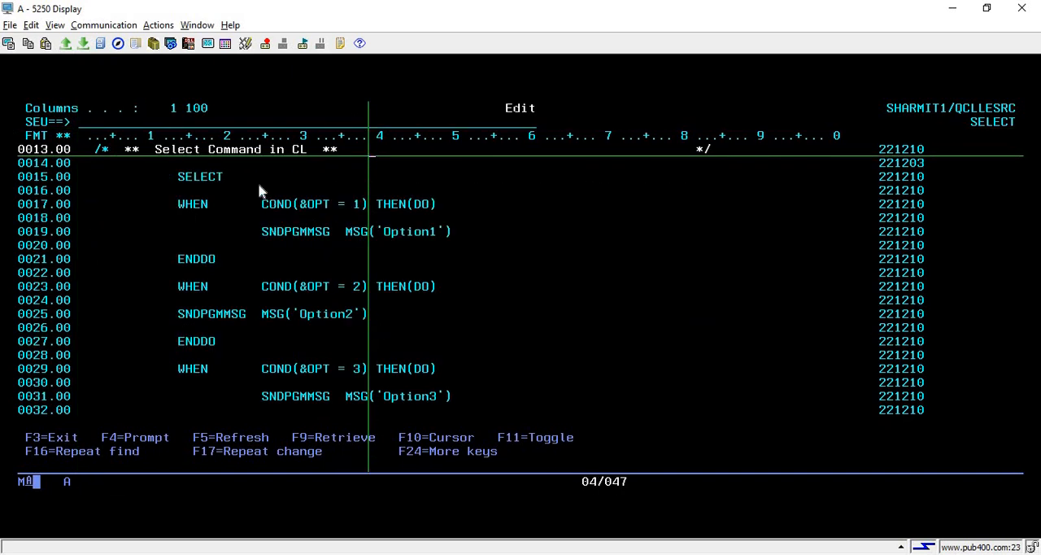
pyautogui.moveTo(292, 218)
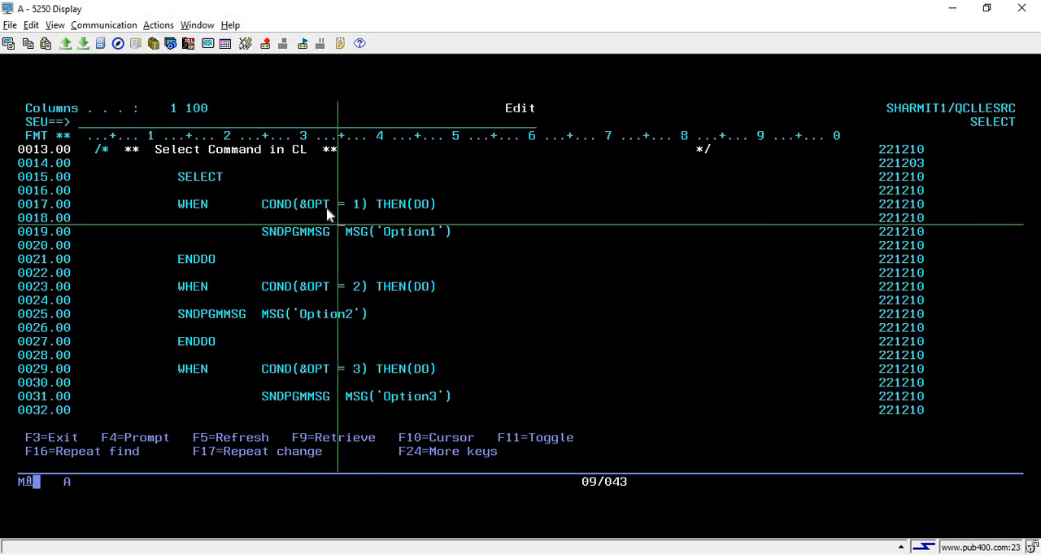
pyautogui.moveTo(322, 217)
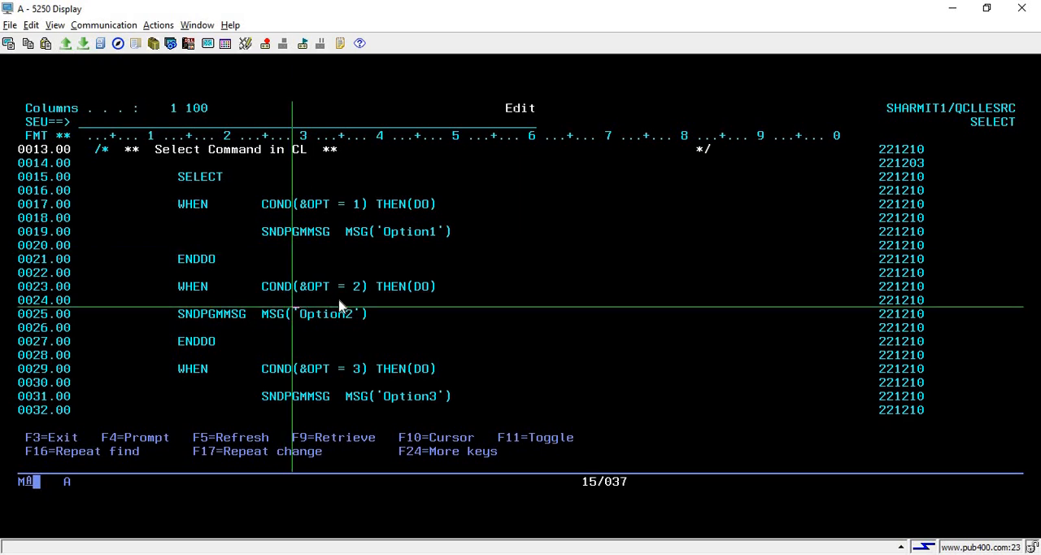
pyautogui.moveTo(236, 350)
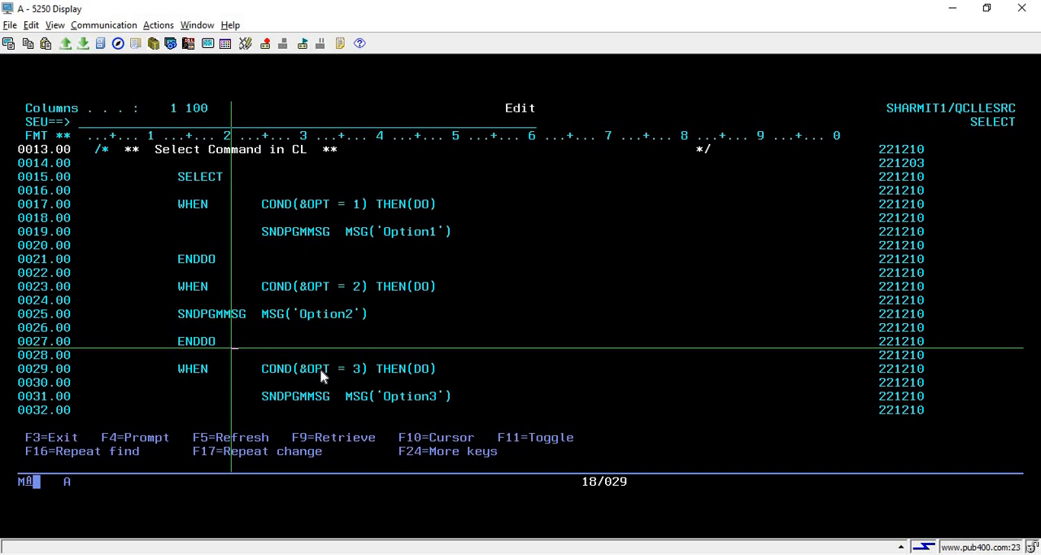
pyautogui.click(352, 367)
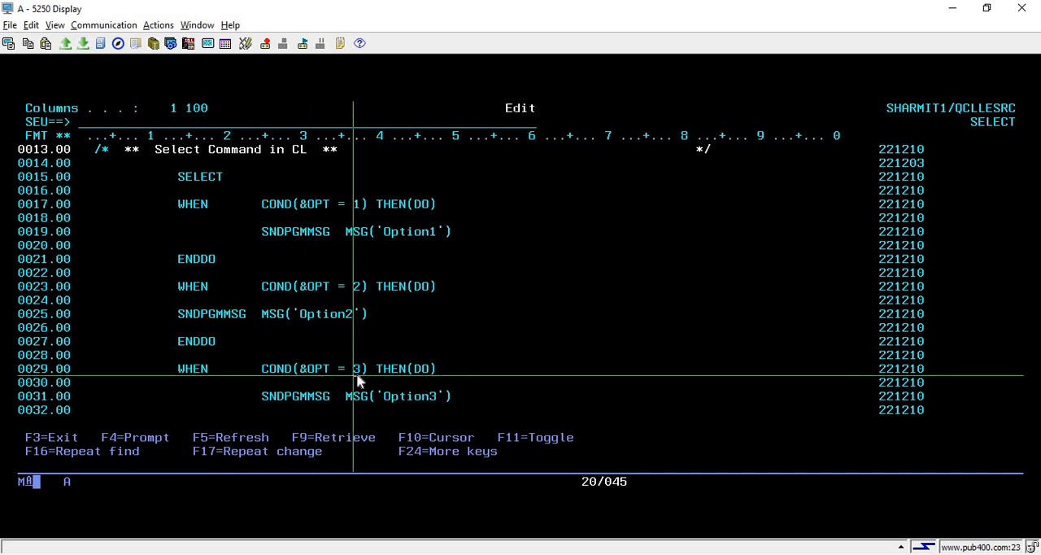
pyautogui.moveTo(415, 394)
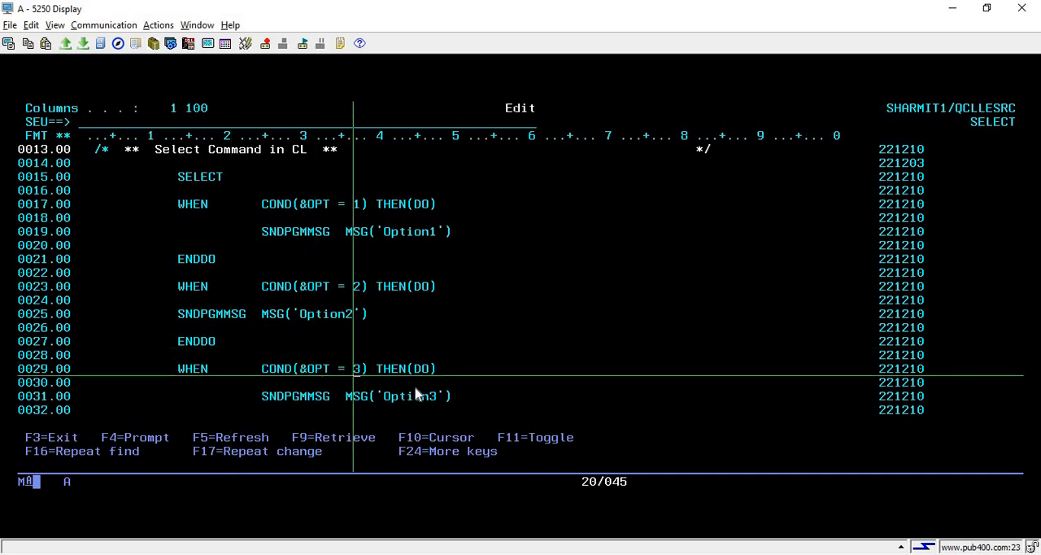
pyautogui.click(399, 395)
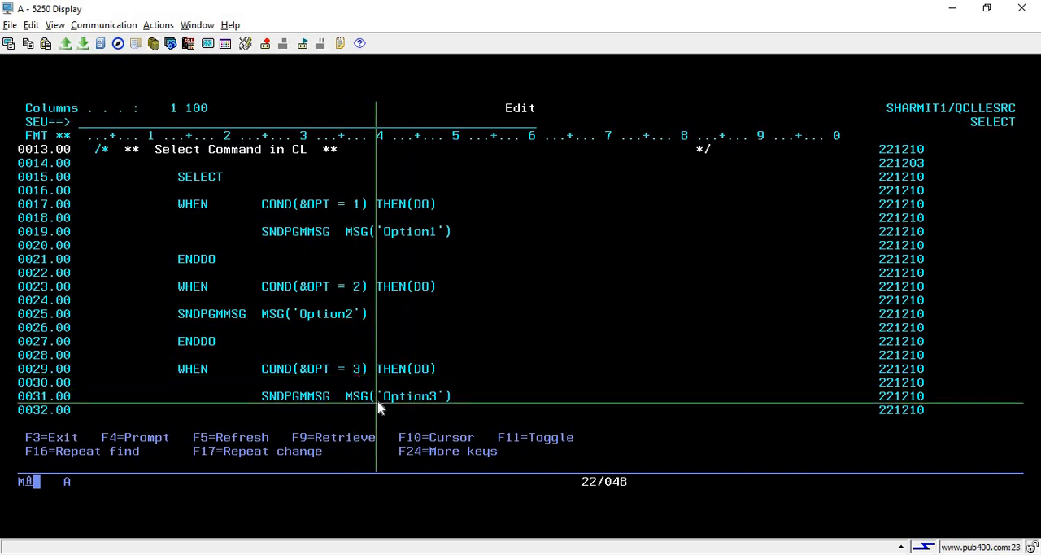
pyautogui.scroll(-3)
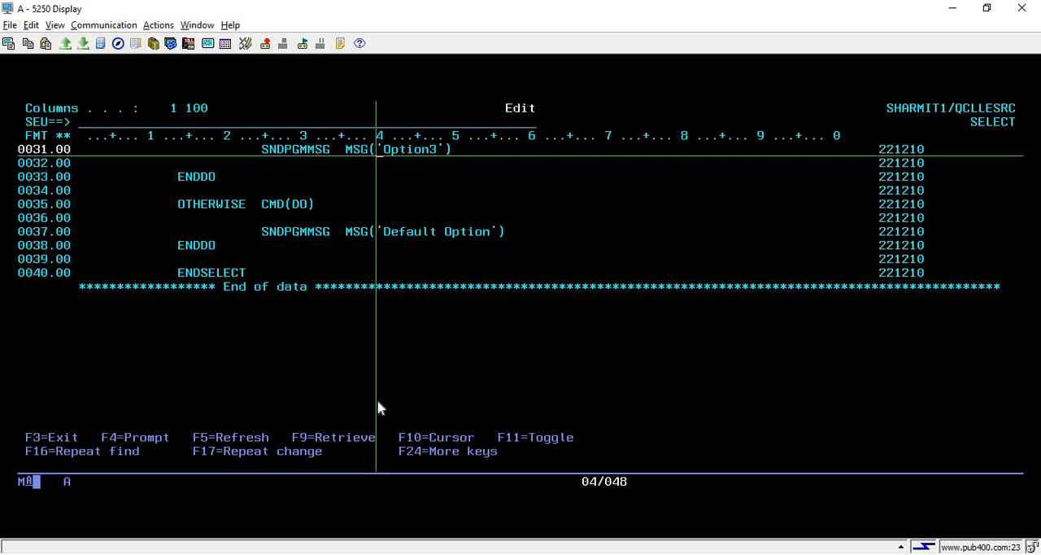
pyautogui.scroll(3)
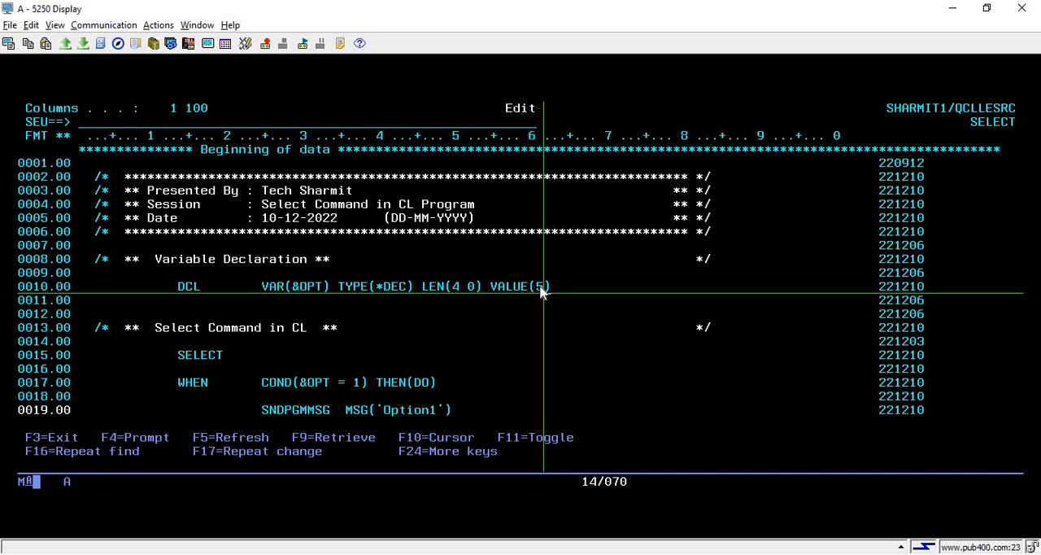
pyautogui.moveTo(468, 200)
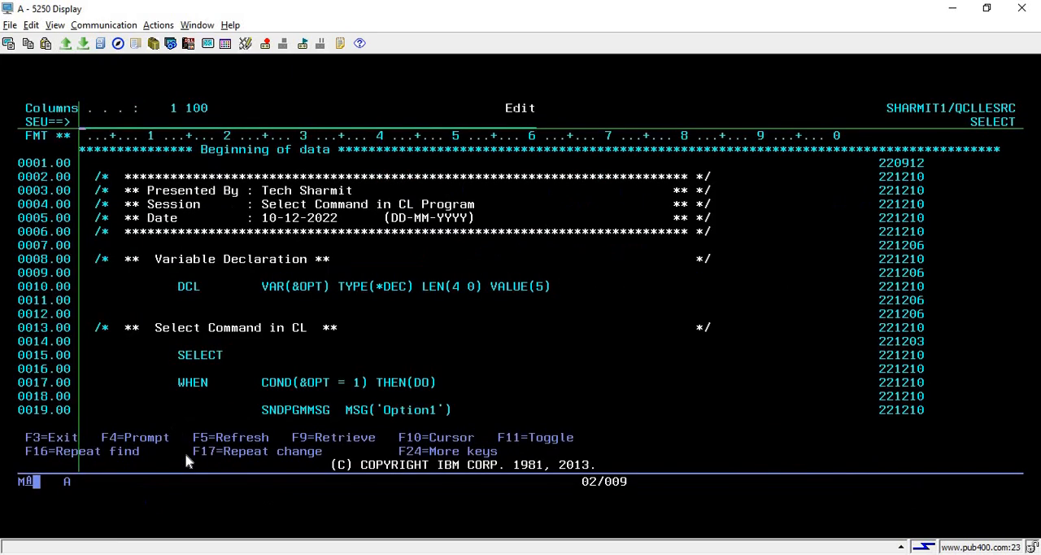
pyautogui.moveTo(235, 367)
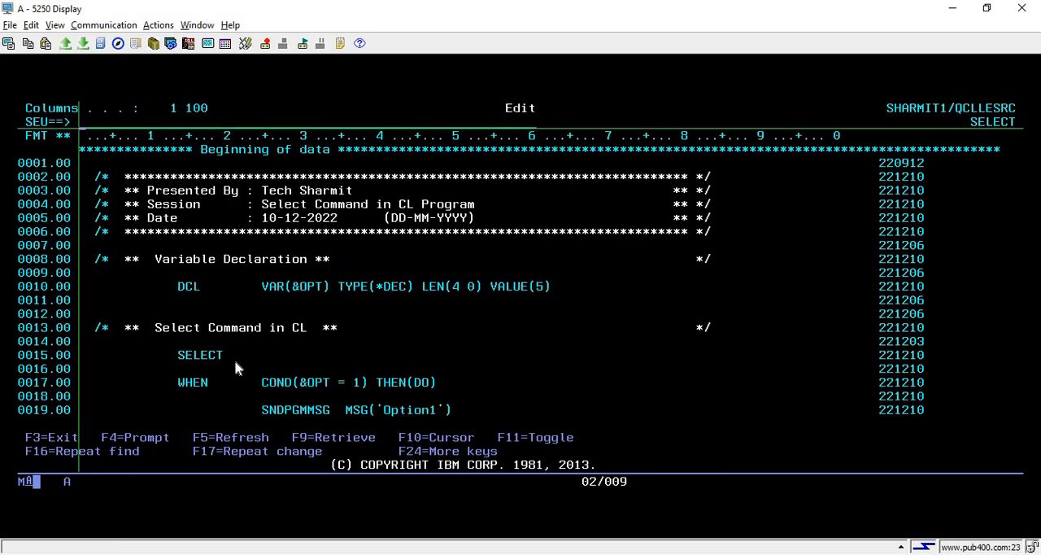
# Step: Scroll down to view the WHEN branches for options 1–3 with &OPT at 5
pyautogui.scroll(-3)
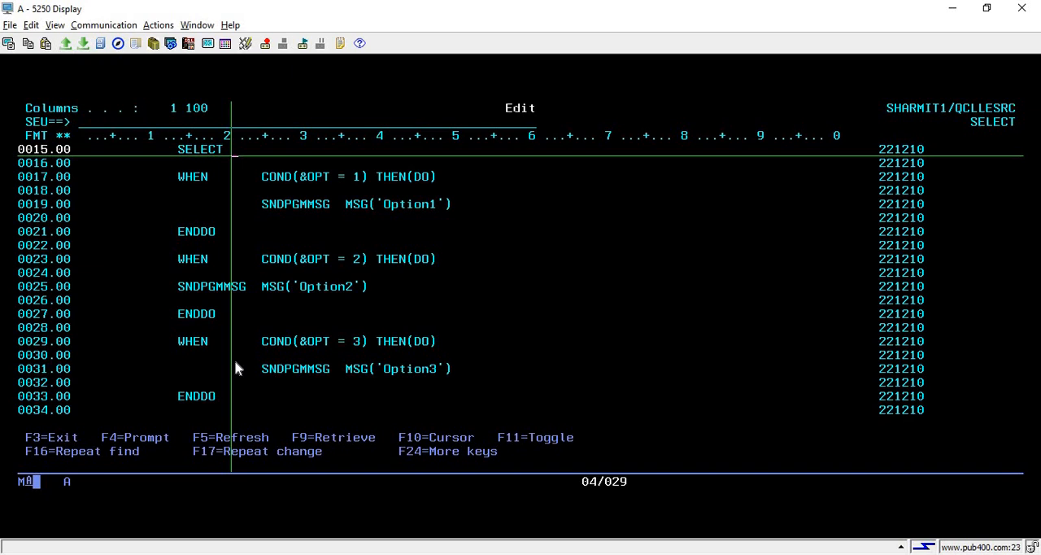
# Step: Scroll up through the source, then exit SEU back to the PDM member list
pyautogui.scroll(3)
pyautogui.write('file')
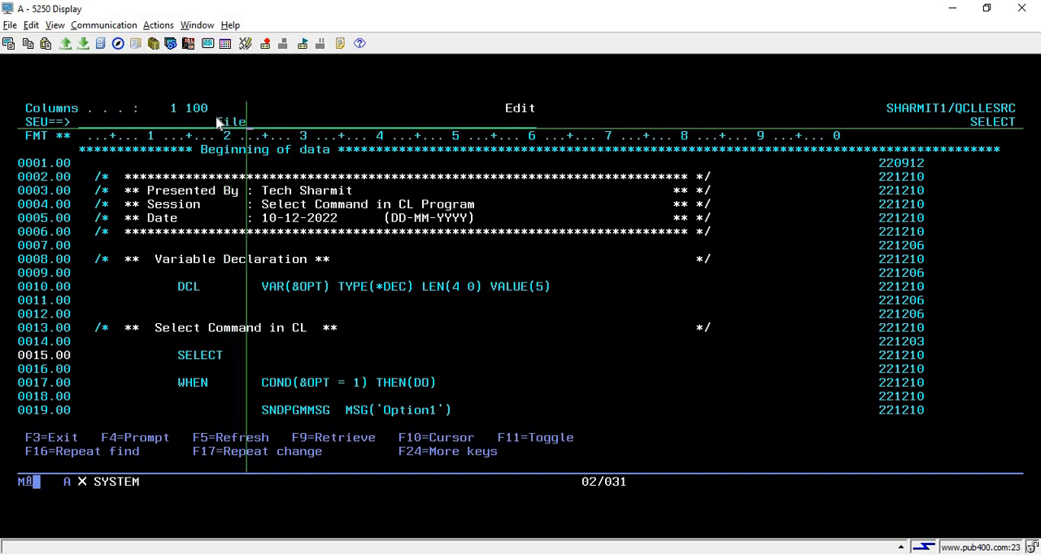
pyautogui.press('F3')
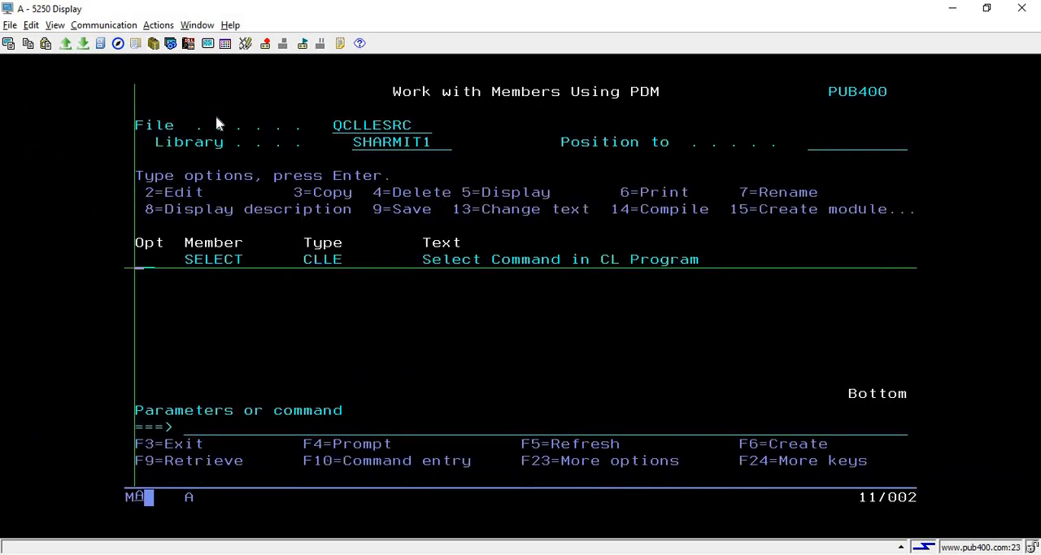